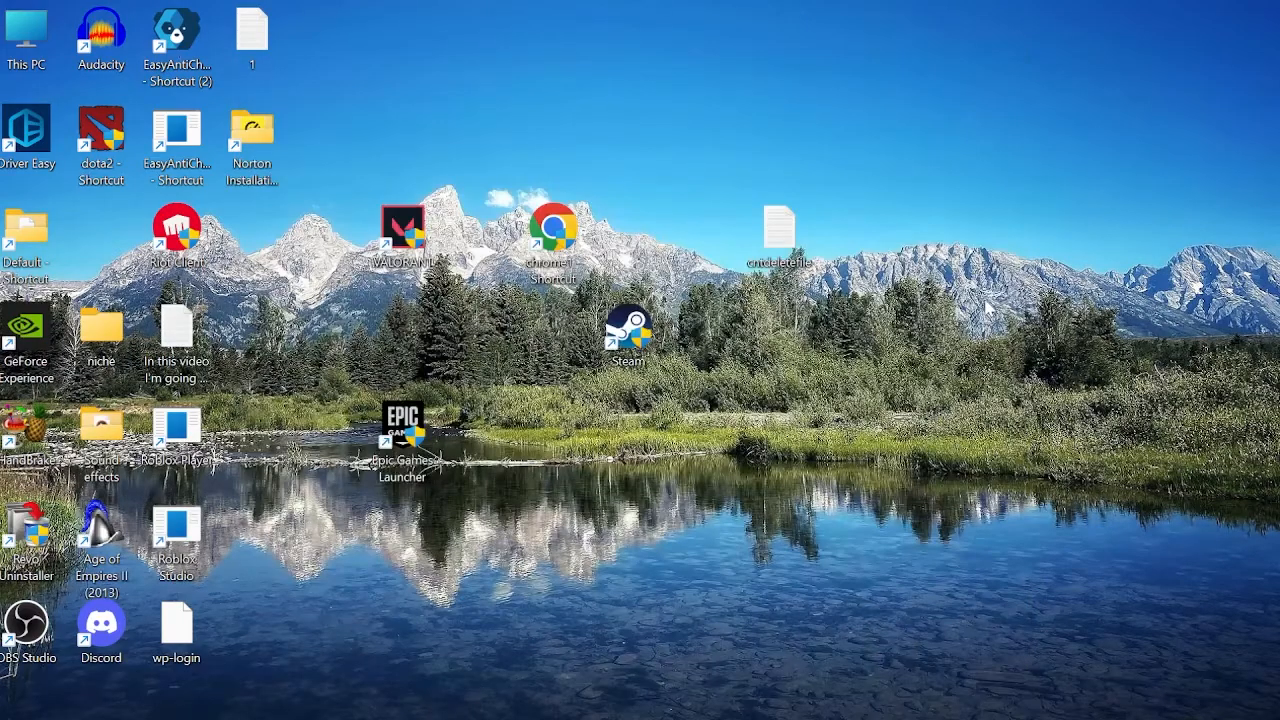
Step: Search the Start menu for 'task manager' so Task Manager appears as best match
{"action": "left_click", "coordinate": [477, 701]}
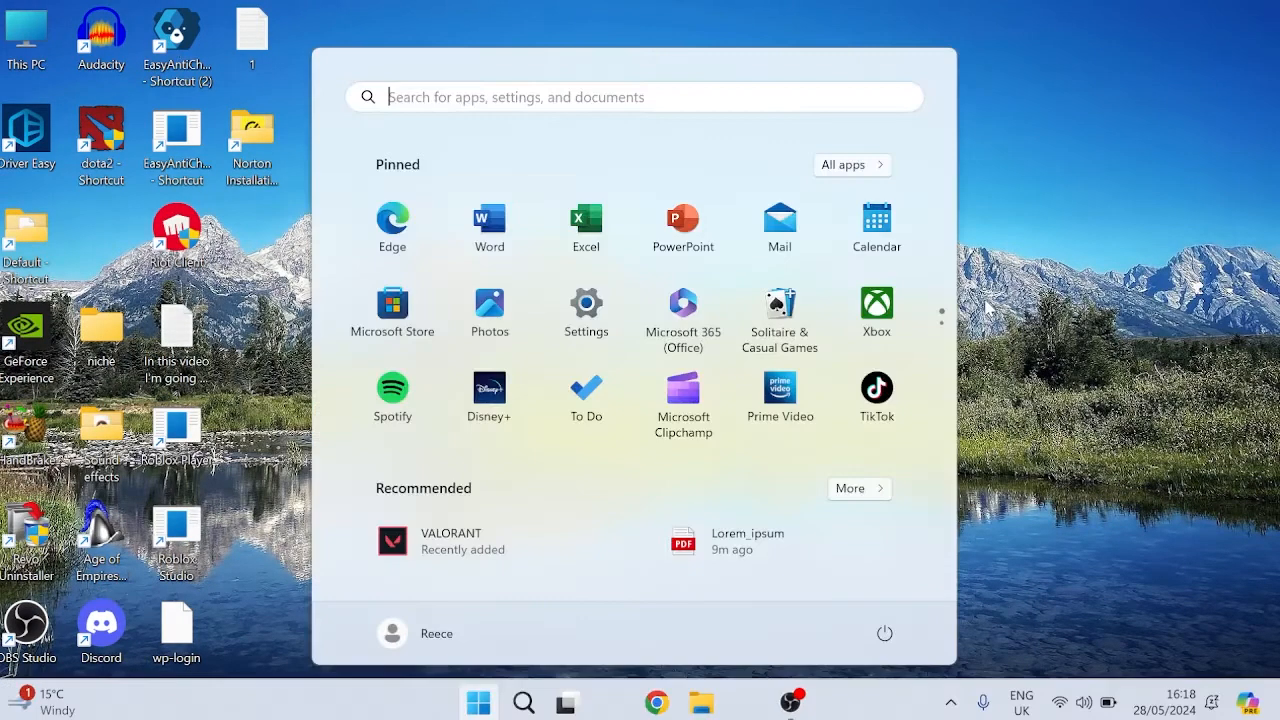
{"action": "type", "text": "task manager"}
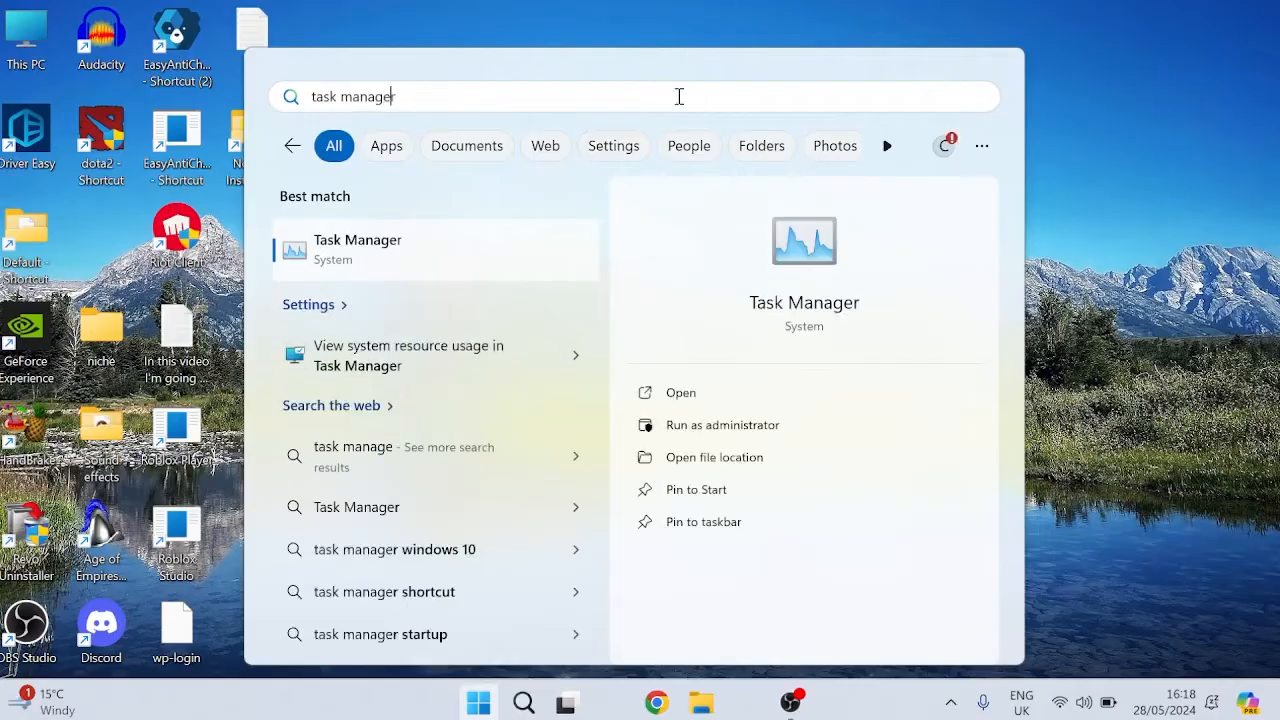
Step: Launch Task Manager, filter for 'edge' and end all Microsoft Edge processes
{"action": "left_click", "coordinate": [435, 249]}
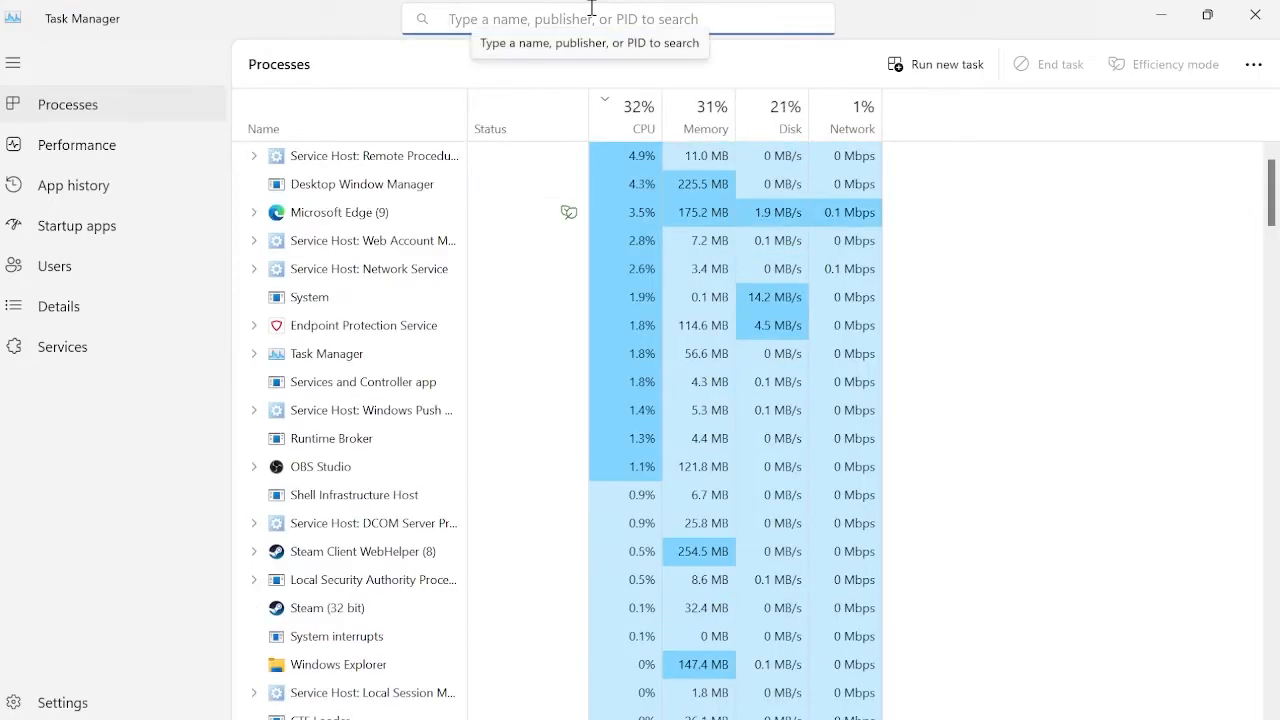
{"action": "type", "text": "edge"}
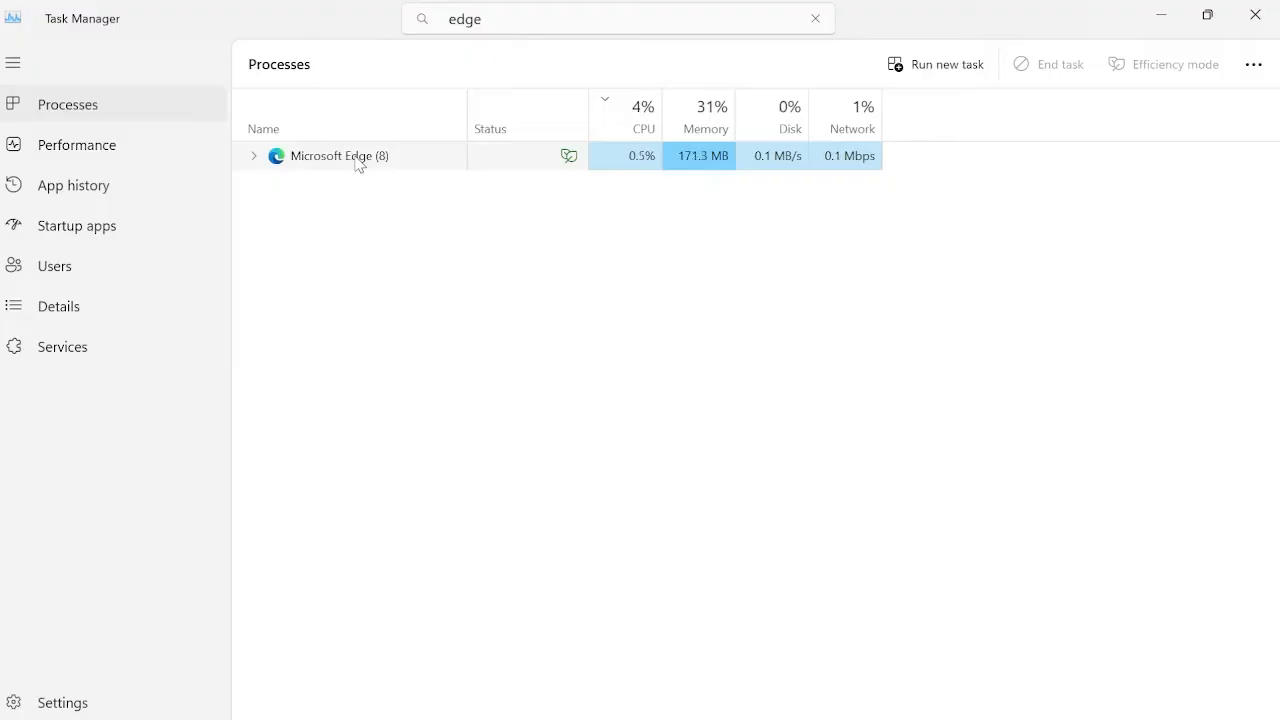
{"action": "right_click", "coordinate": [340, 155]}
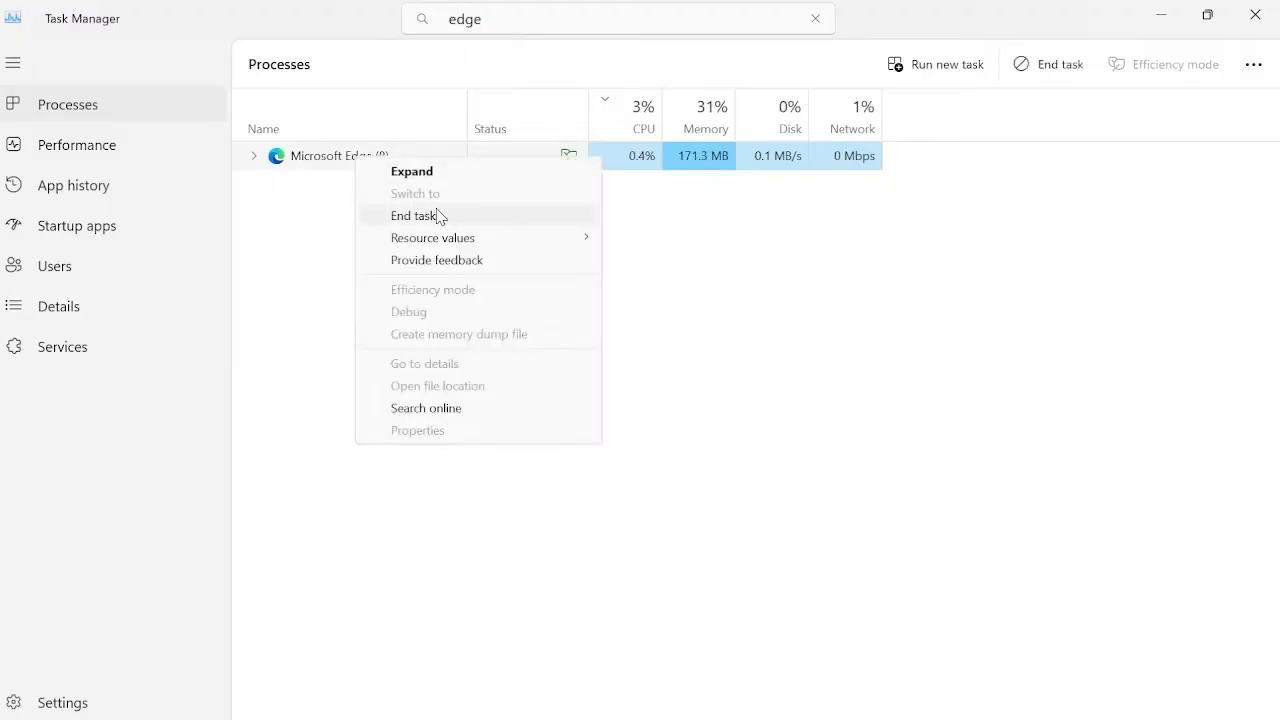
{"action": "left_click", "coordinate": [413, 215]}
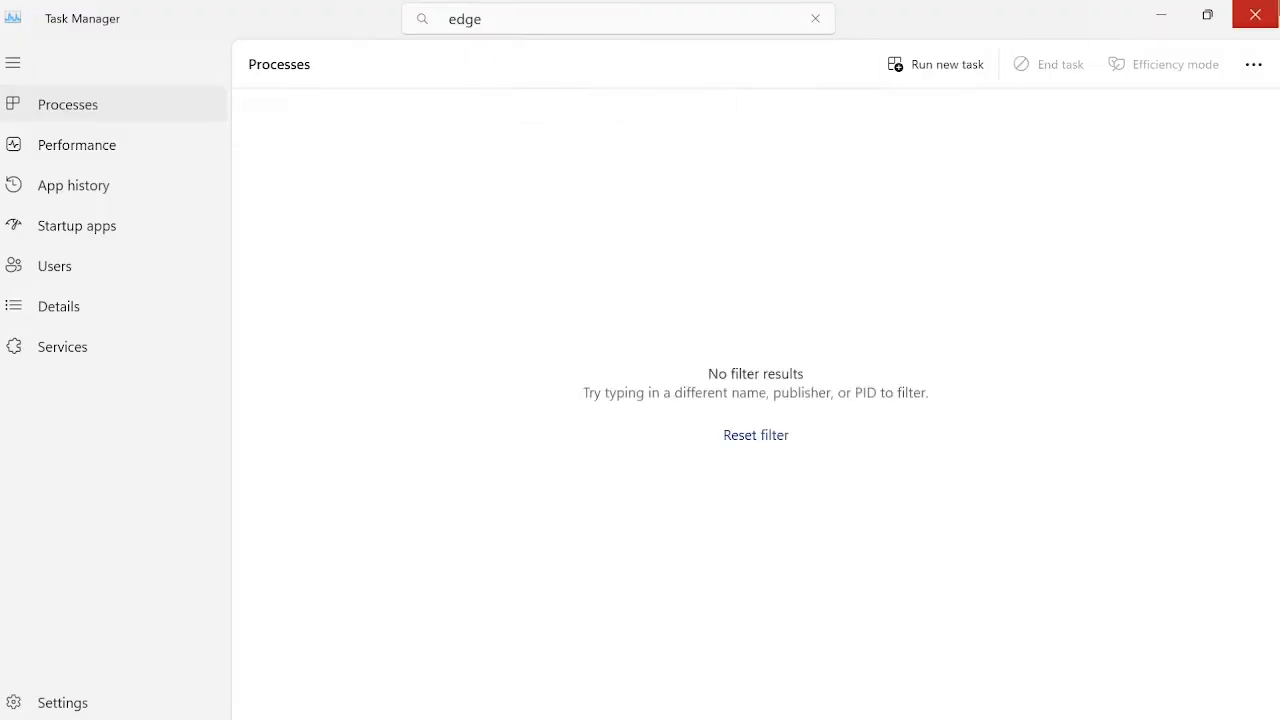
Step: Close Task Manager and launch Microsoft Edge in a new InPrivate window from Start search
{"action": "left_click", "coordinate": [1254, 14]}
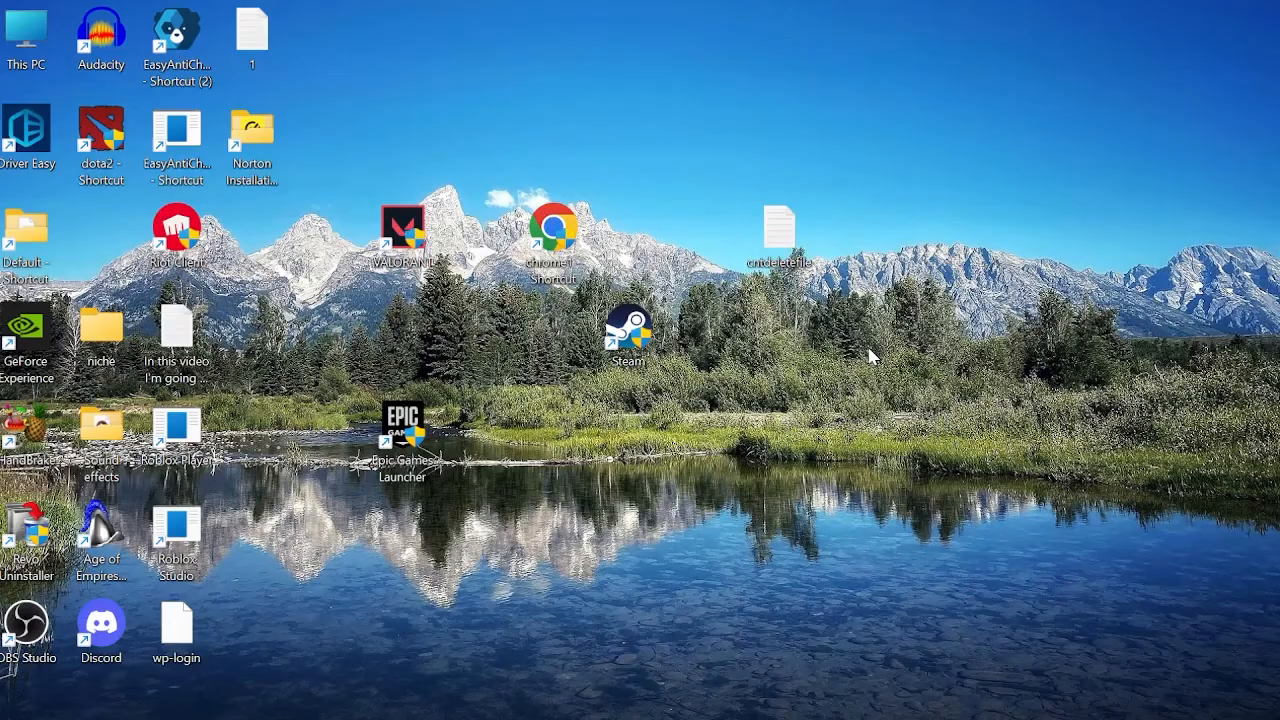
{"action": "type", "text": "edge"}
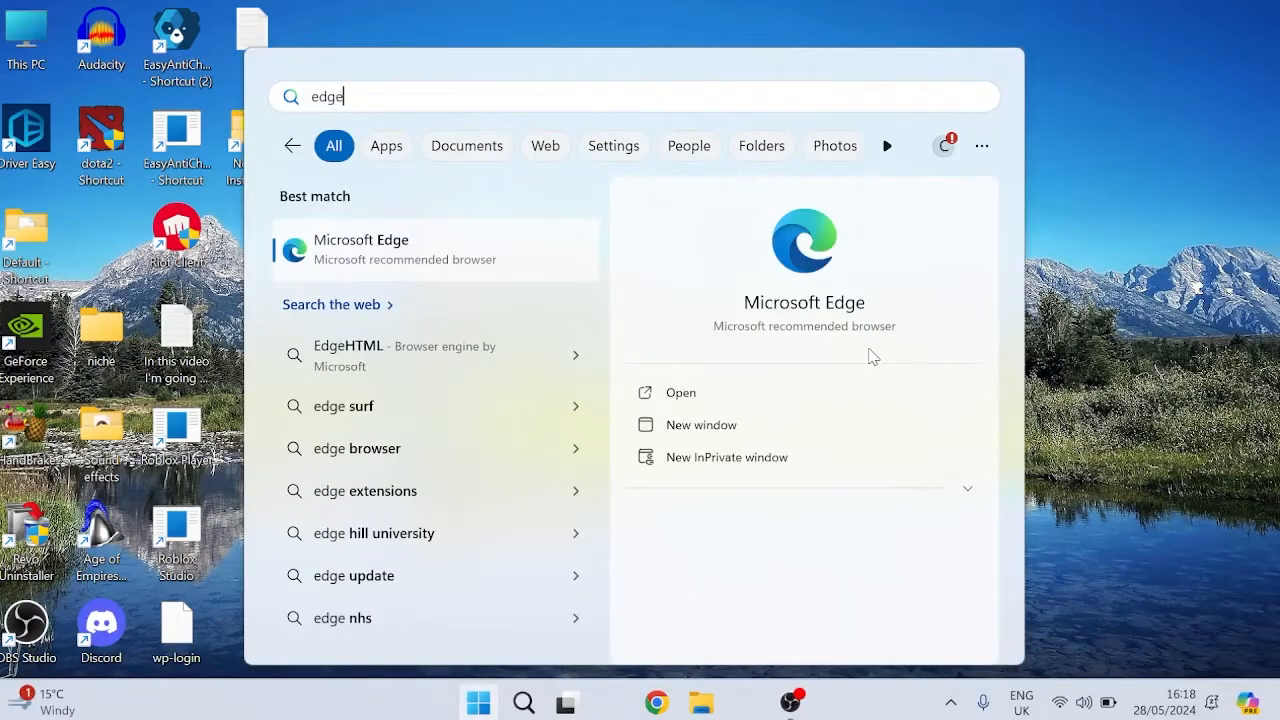
{"action": "type", "text": "microsoft edge"}
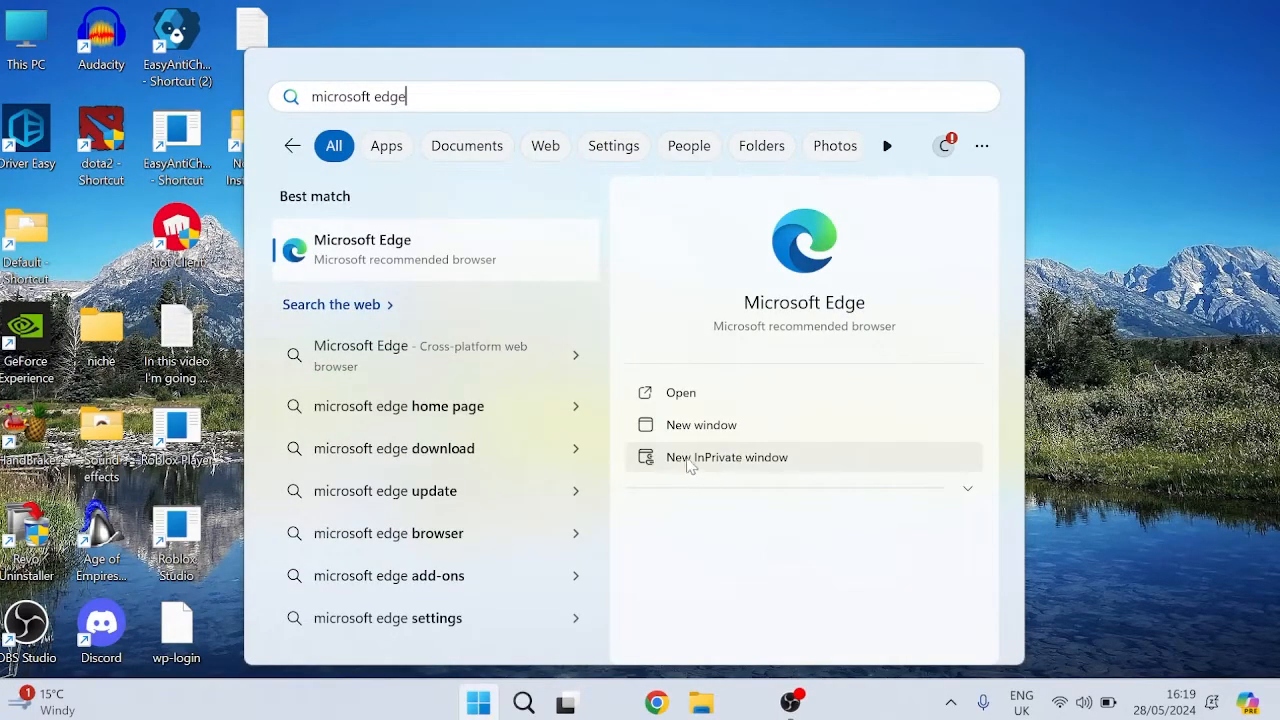
{"action": "left_click", "coordinate": [727, 457]}
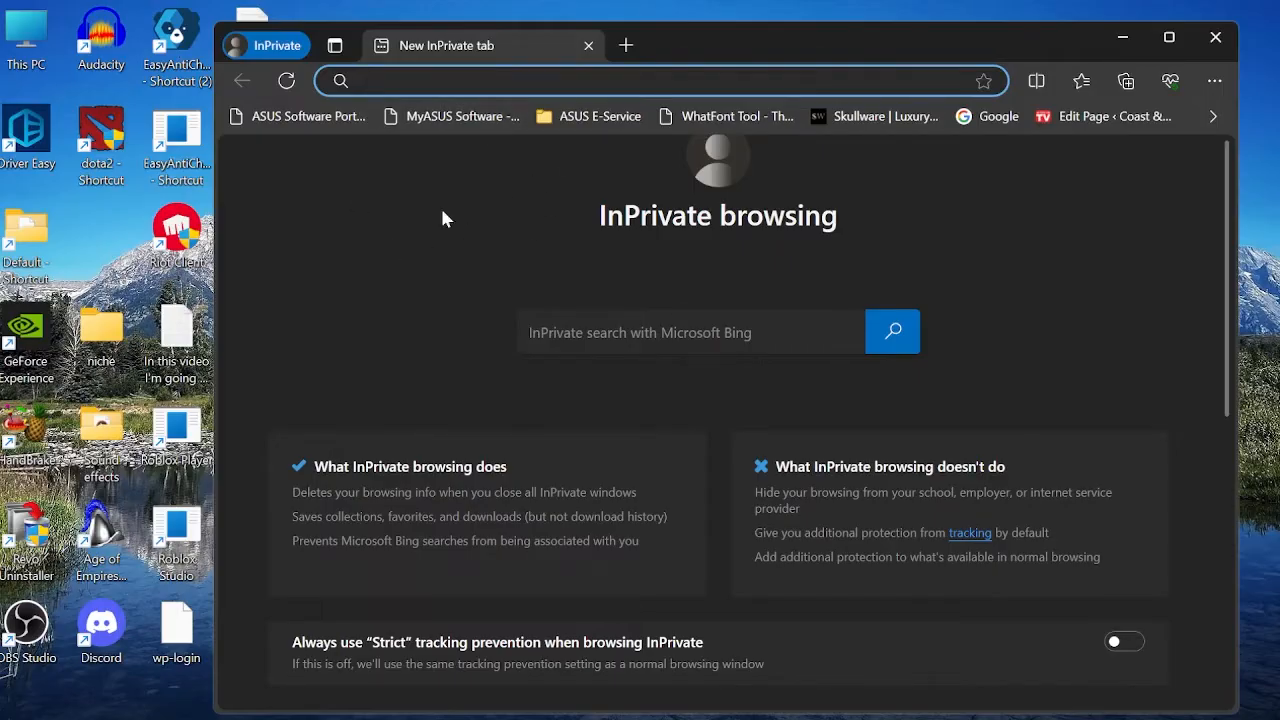
{"action": "mouse_move", "coordinate": [460, 218]}
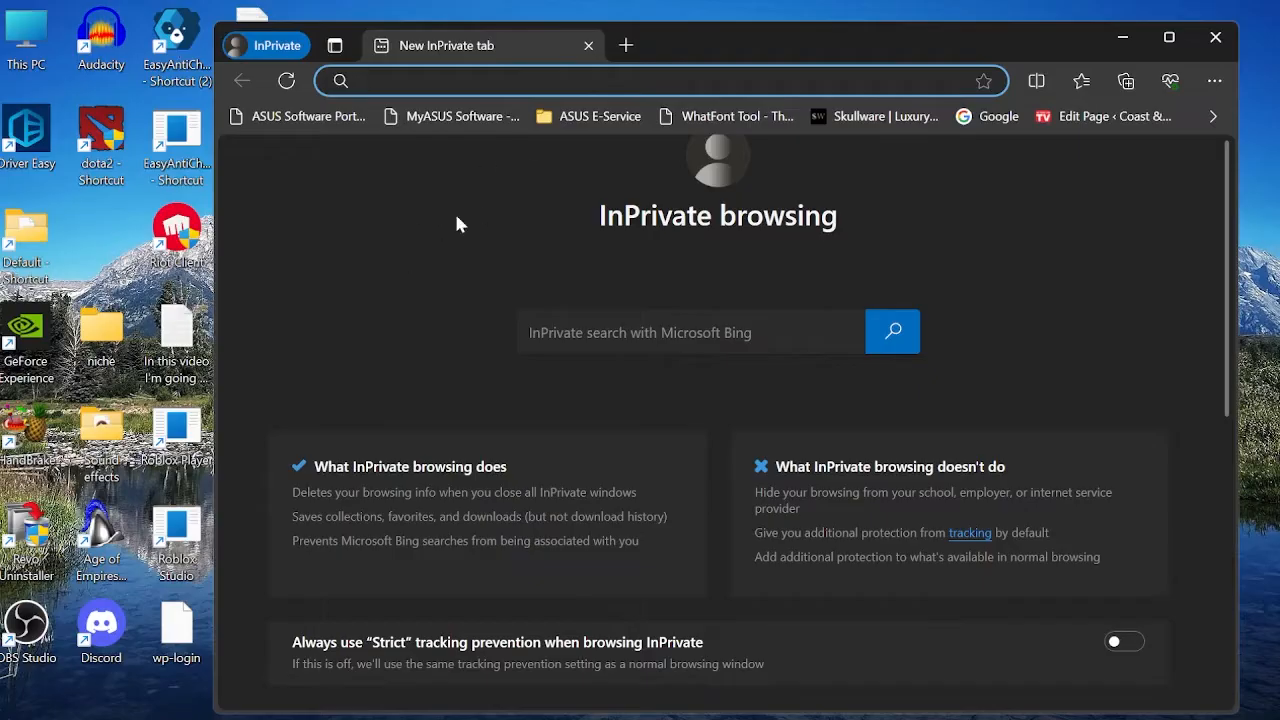
{"action": "mouse_move", "coordinate": [425, 215]}
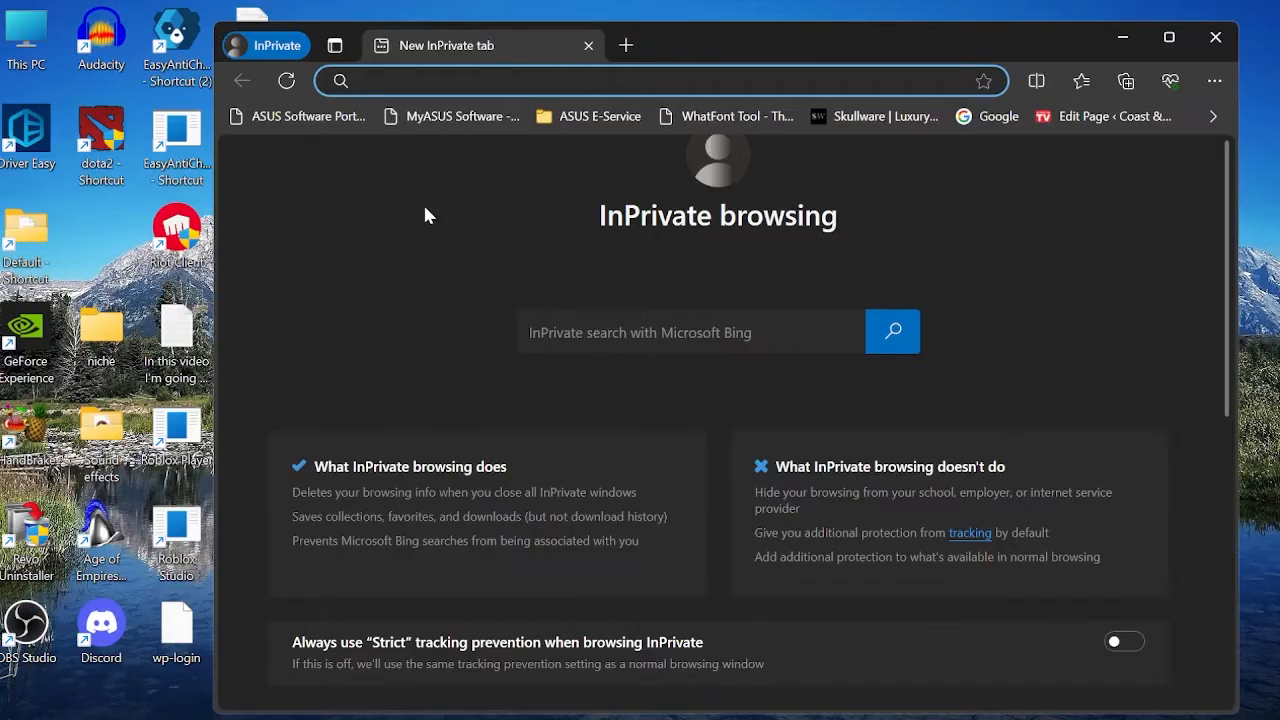
Step: Show the Extensions panel from Edge's main menu in the InPrivate window
{"action": "left_click", "coordinate": [660, 81]}
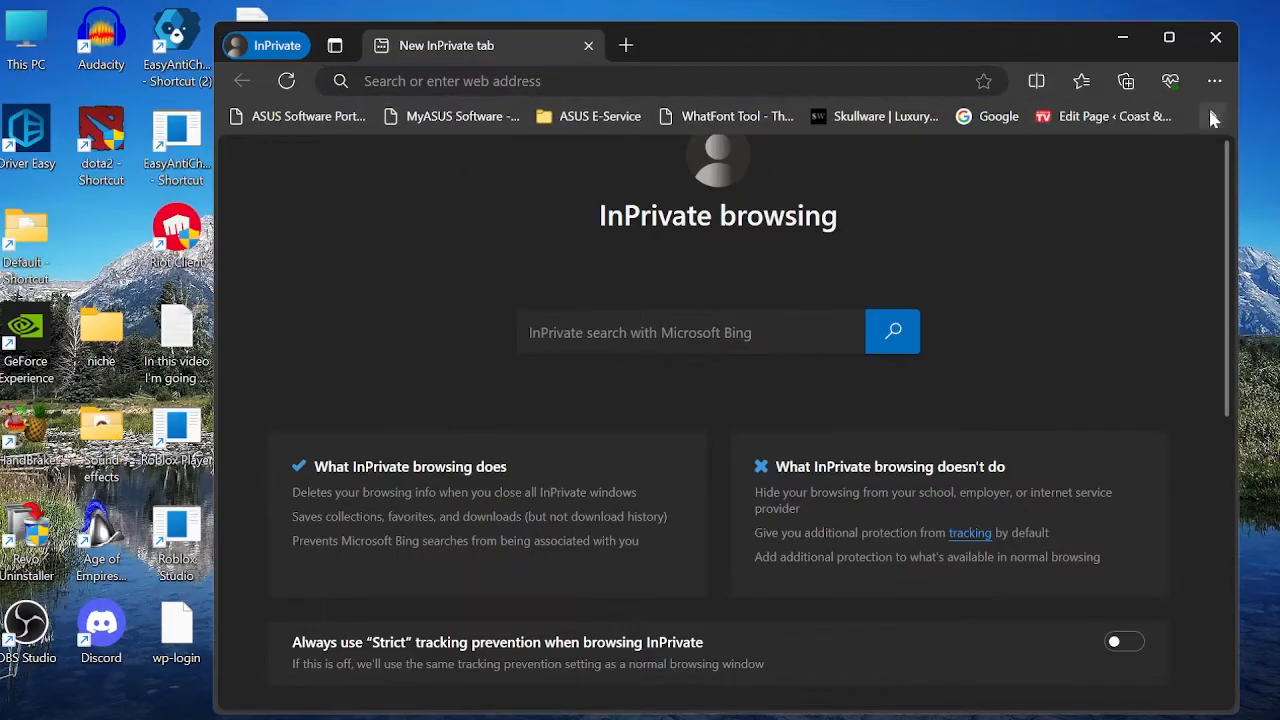
{"action": "left_click", "coordinate": [1214, 81]}
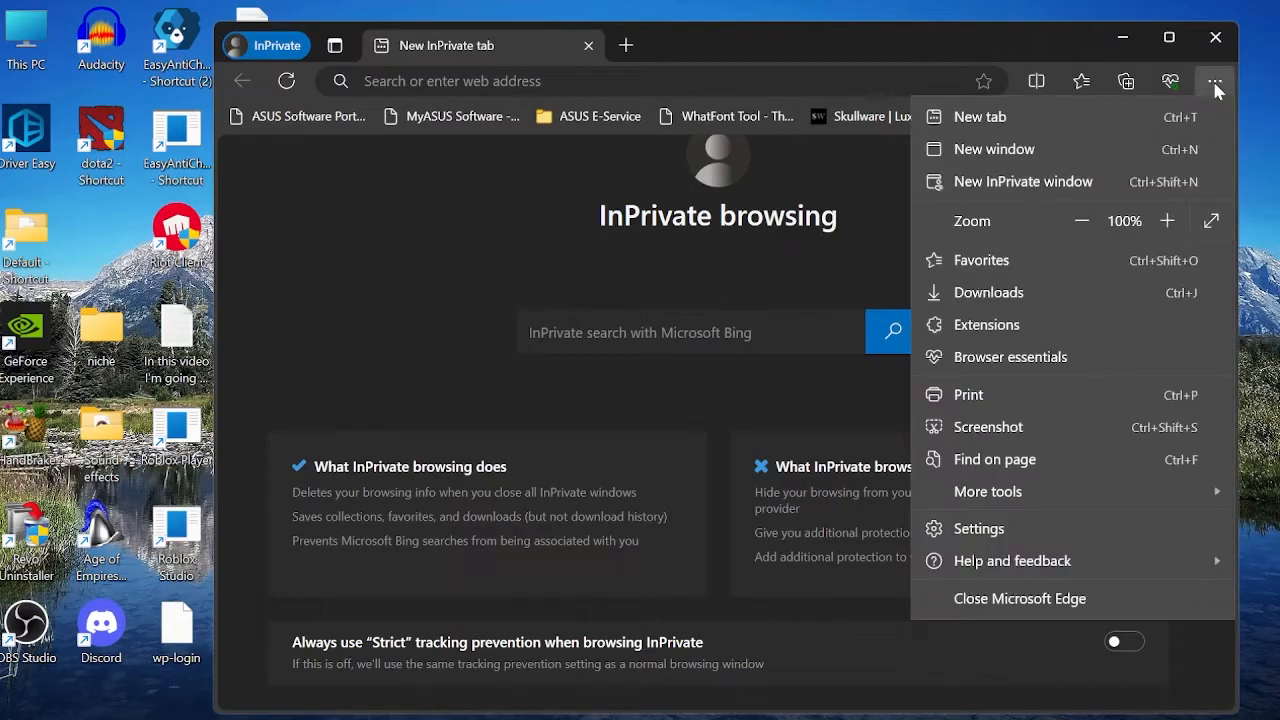
{"action": "mouse_move", "coordinate": [987, 325]}
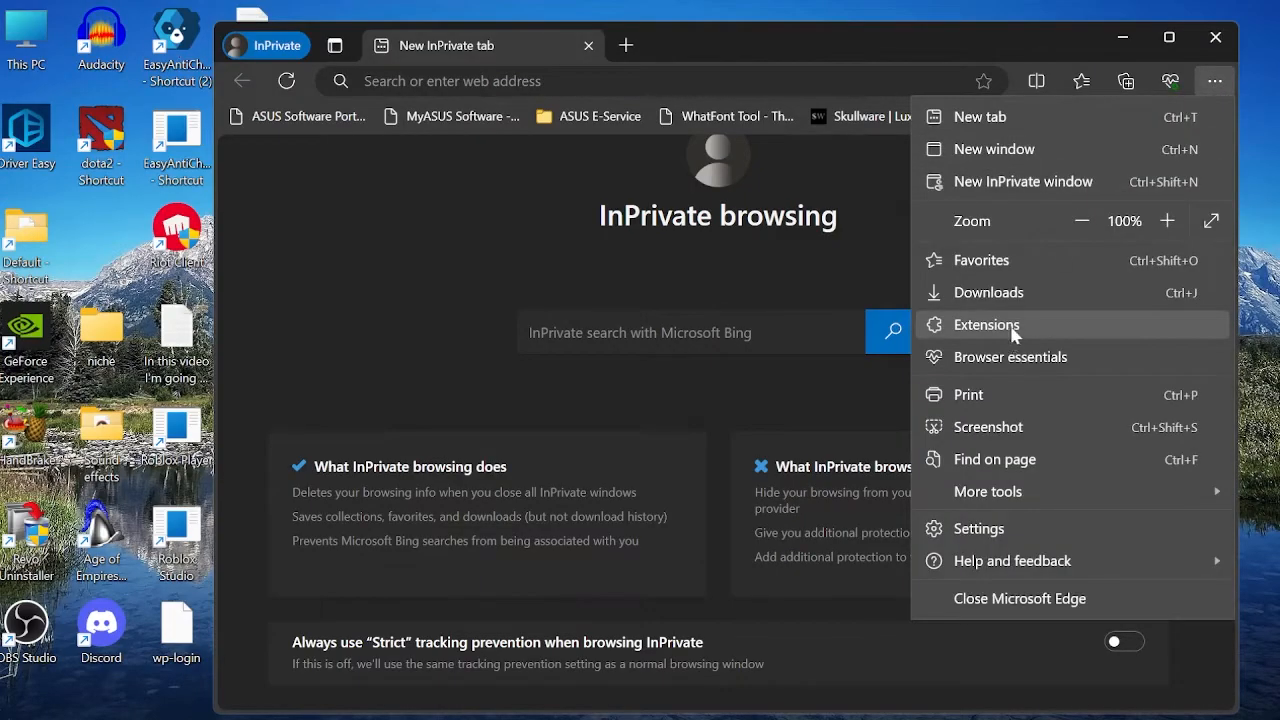
{"action": "left_click", "coordinate": [986, 324]}
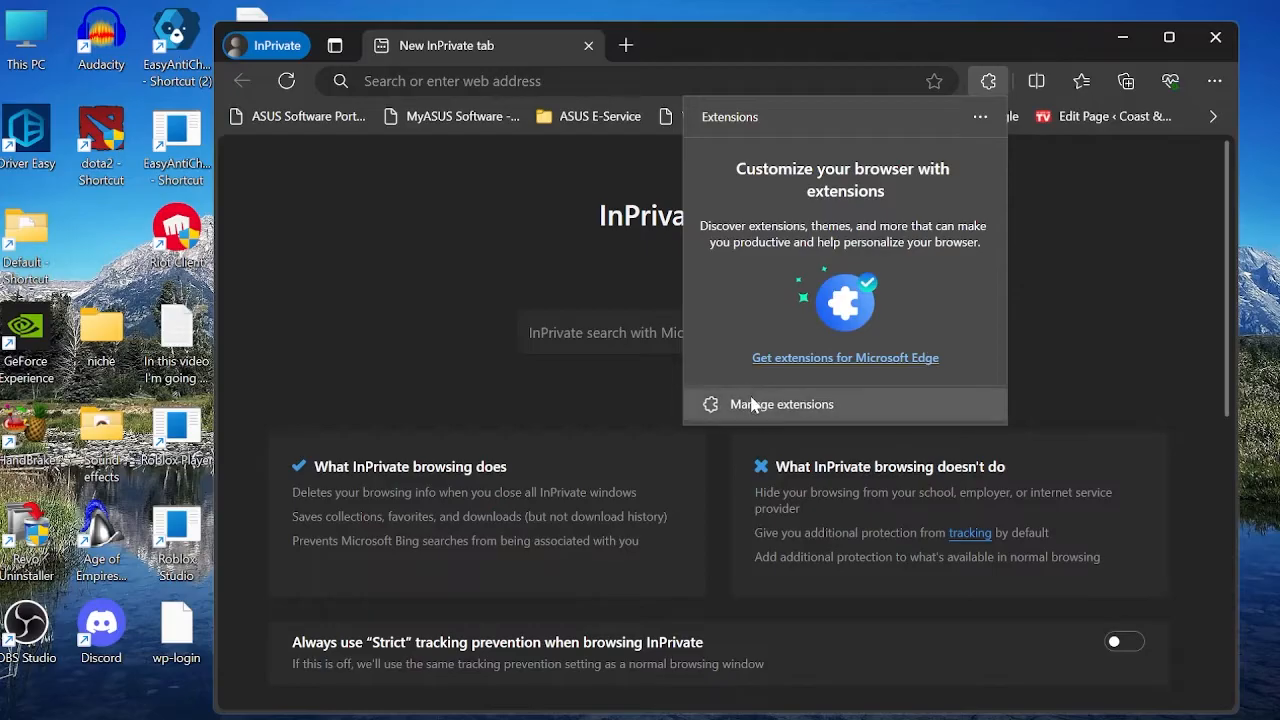
Step: Review the edge://extensions page listing Avira Safe Shopping and Google Docs Offline, both off
{"action": "left_click", "coordinate": [781, 404]}
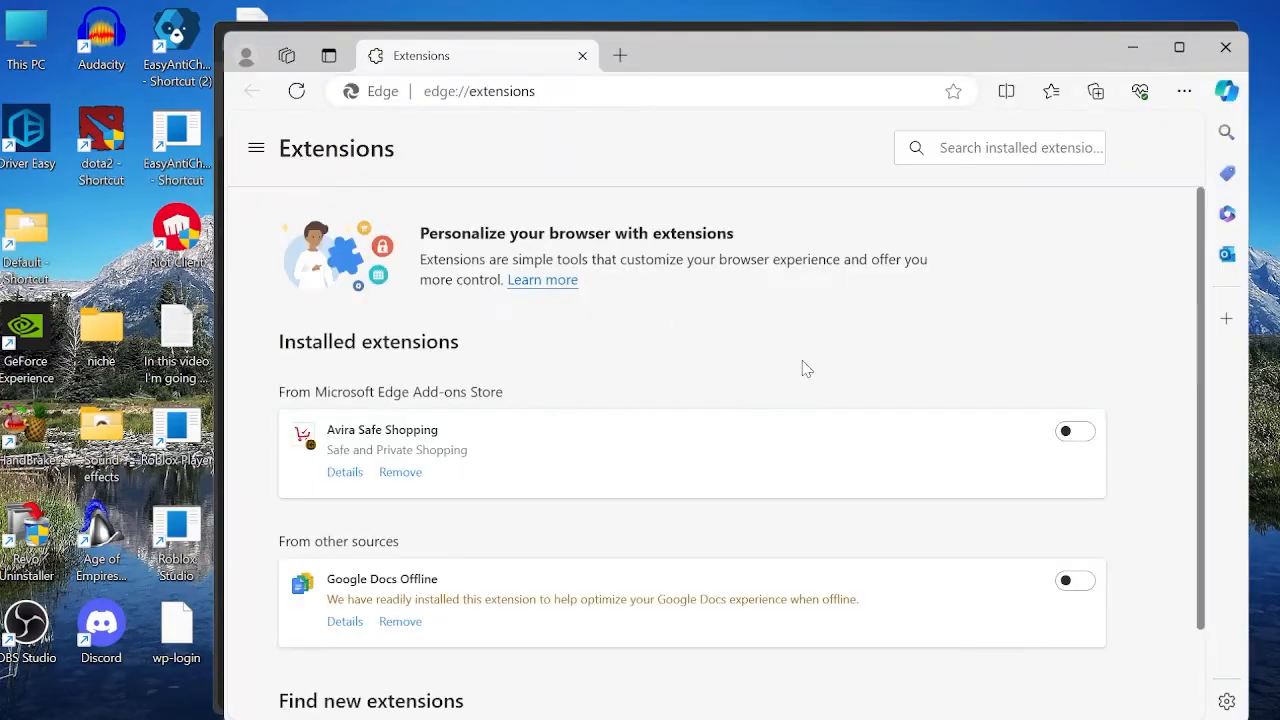
{"action": "scroll", "scroll_direction": "down", "scroll_amount": 3}
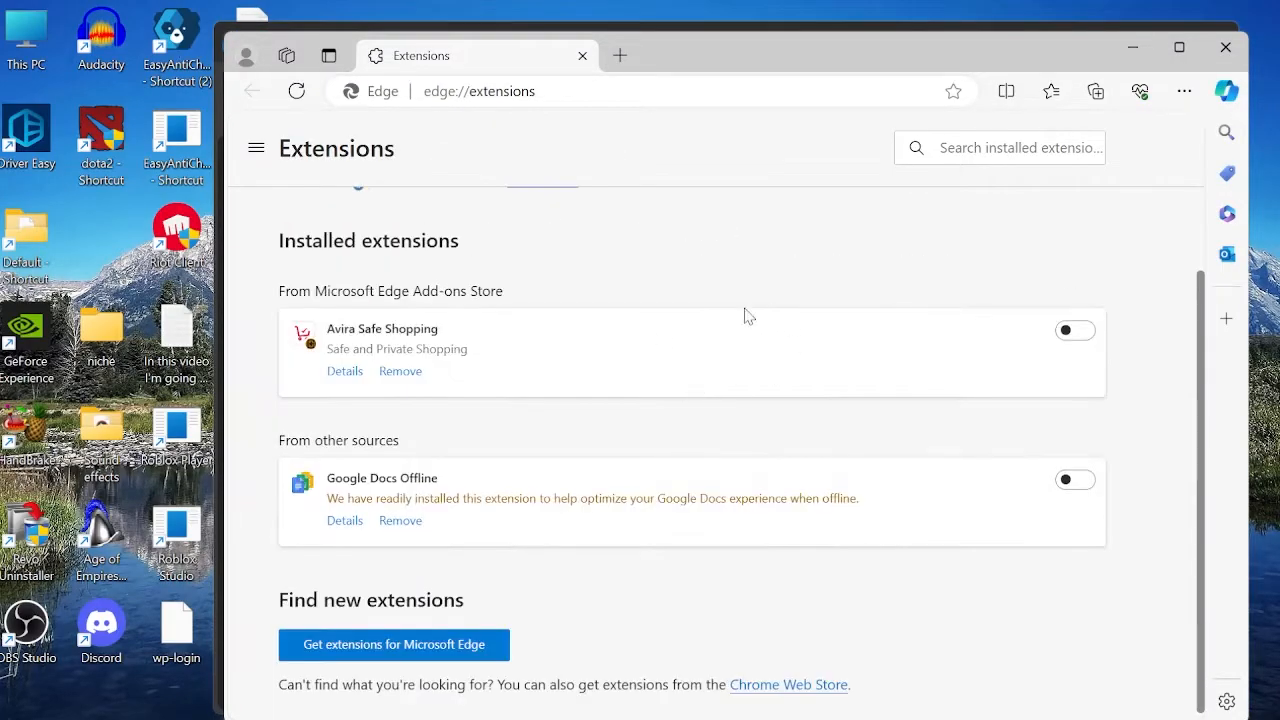
{"action": "mouse_move", "coordinate": [850, 352]}
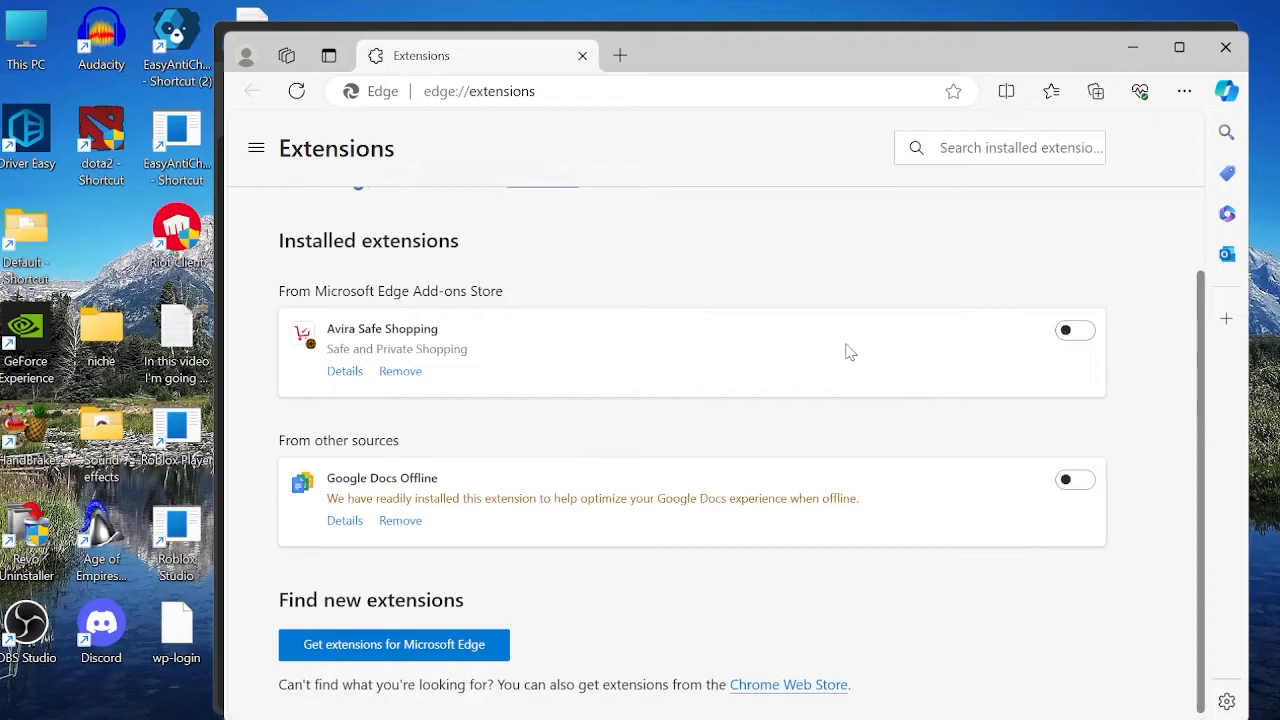
{"action": "mouse_move", "coordinate": [1085, 123]}
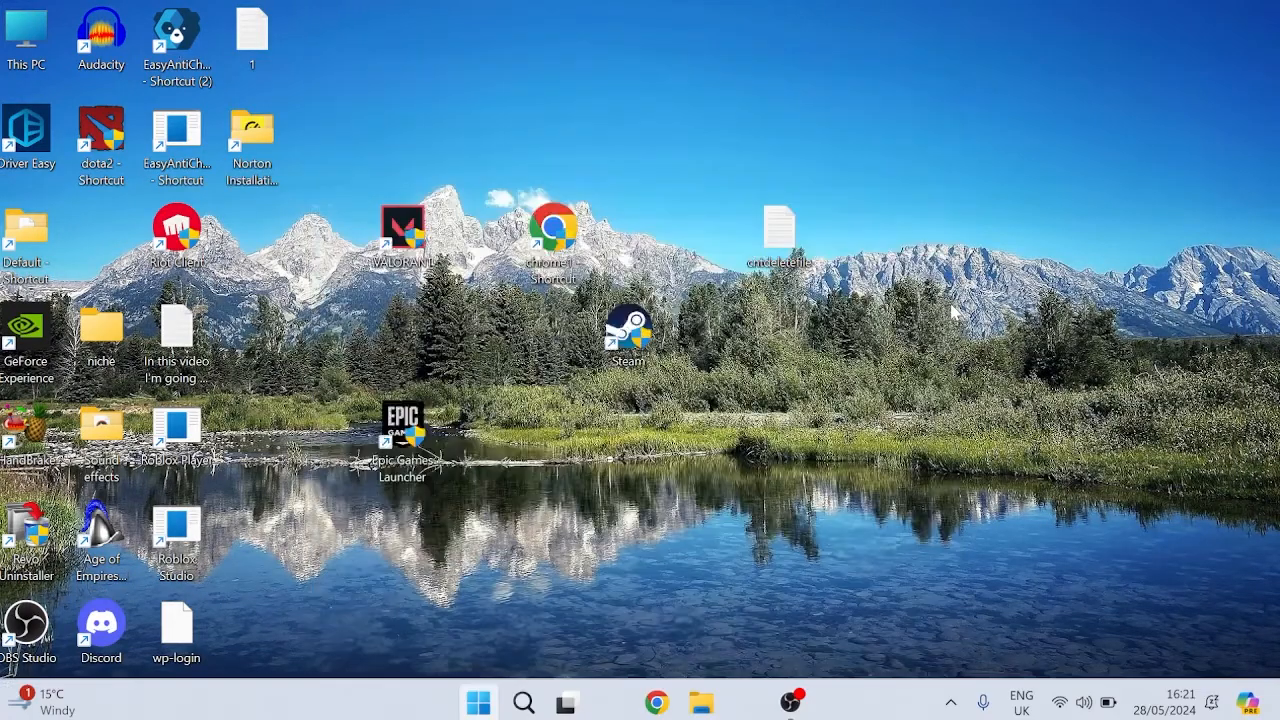
Step: Search Start for Settings and filter Installed apps for 'edge'
{"action": "type", "text": "settings"}
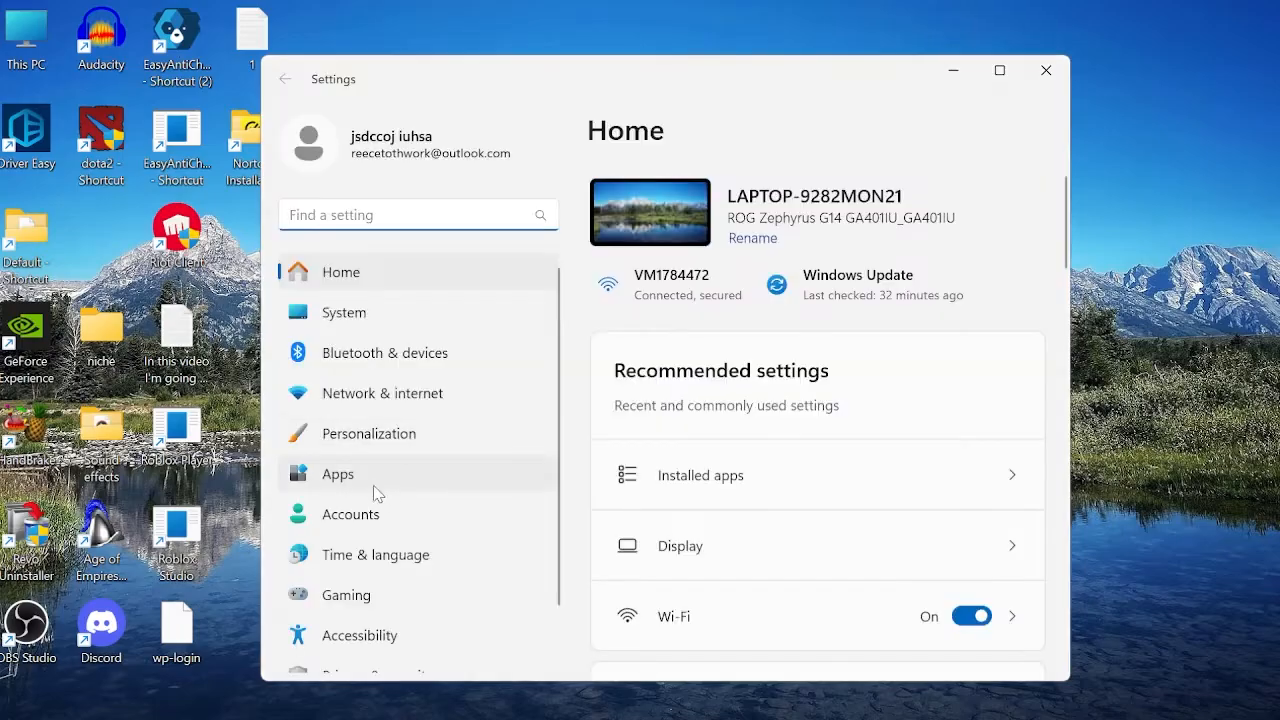
{"action": "left_click", "coordinate": [337, 473]}
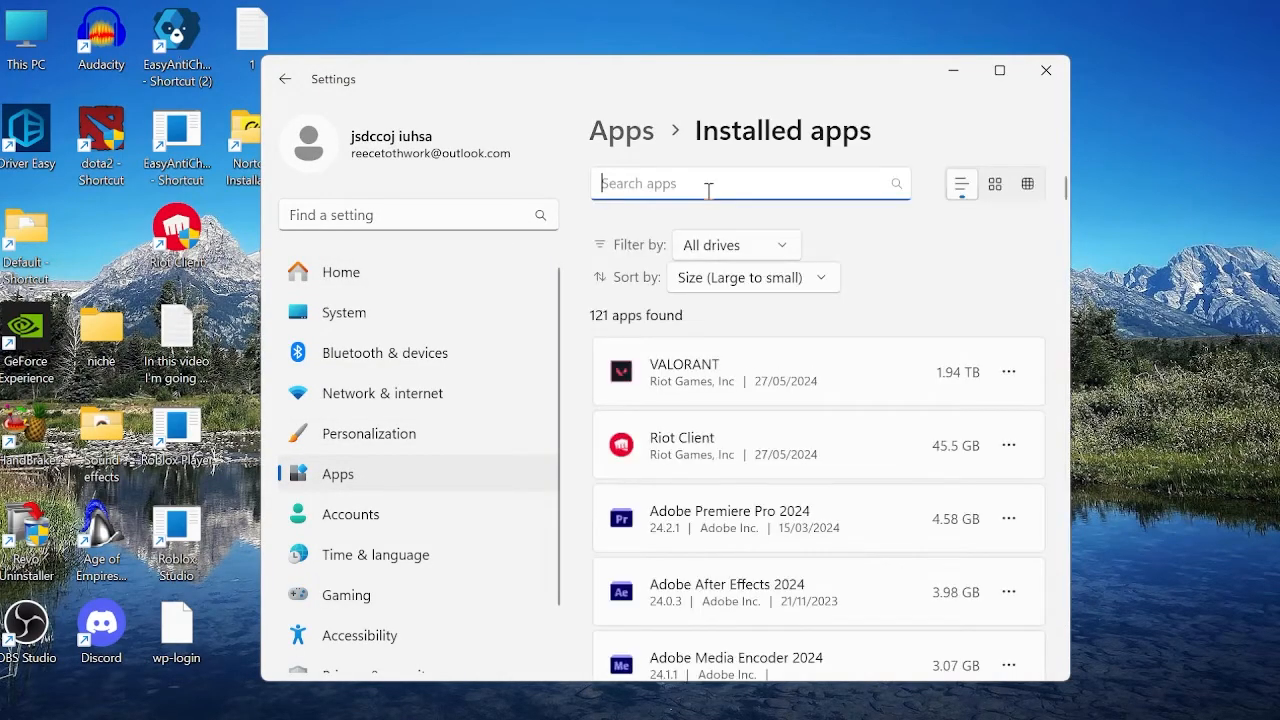
{"action": "type", "text": "edge"}
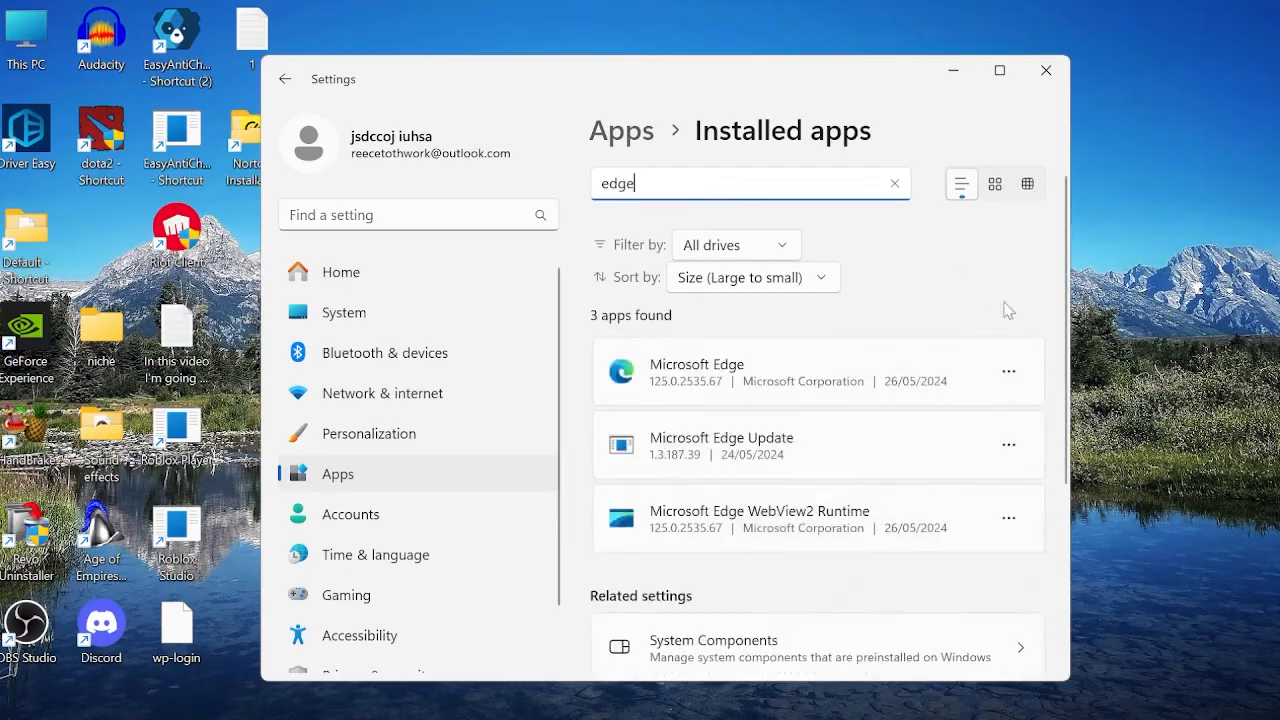
Step: Modify the Microsoft Edge app and confirm the Repair
{"action": "left_click", "coordinate": [1008, 371]}
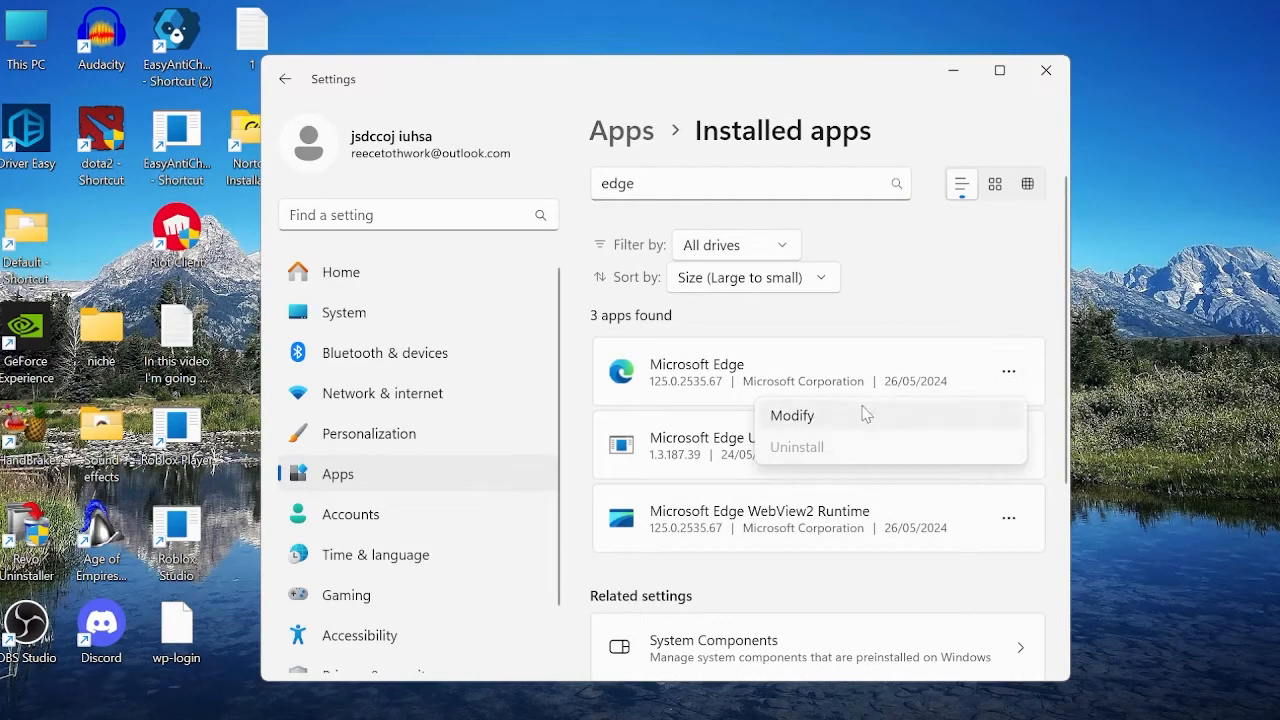
{"action": "left_click", "coordinate": [791, 415]}
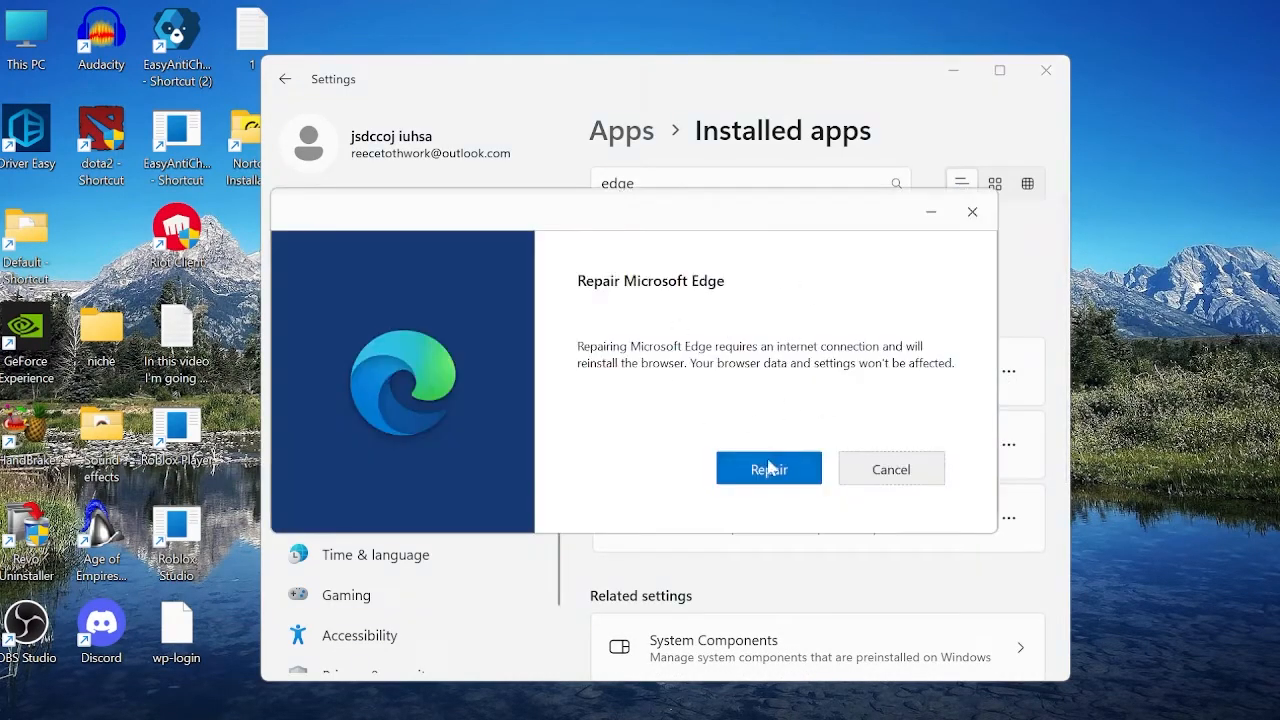
{"action": "mouse_move", "coordinate": [768, 473]}
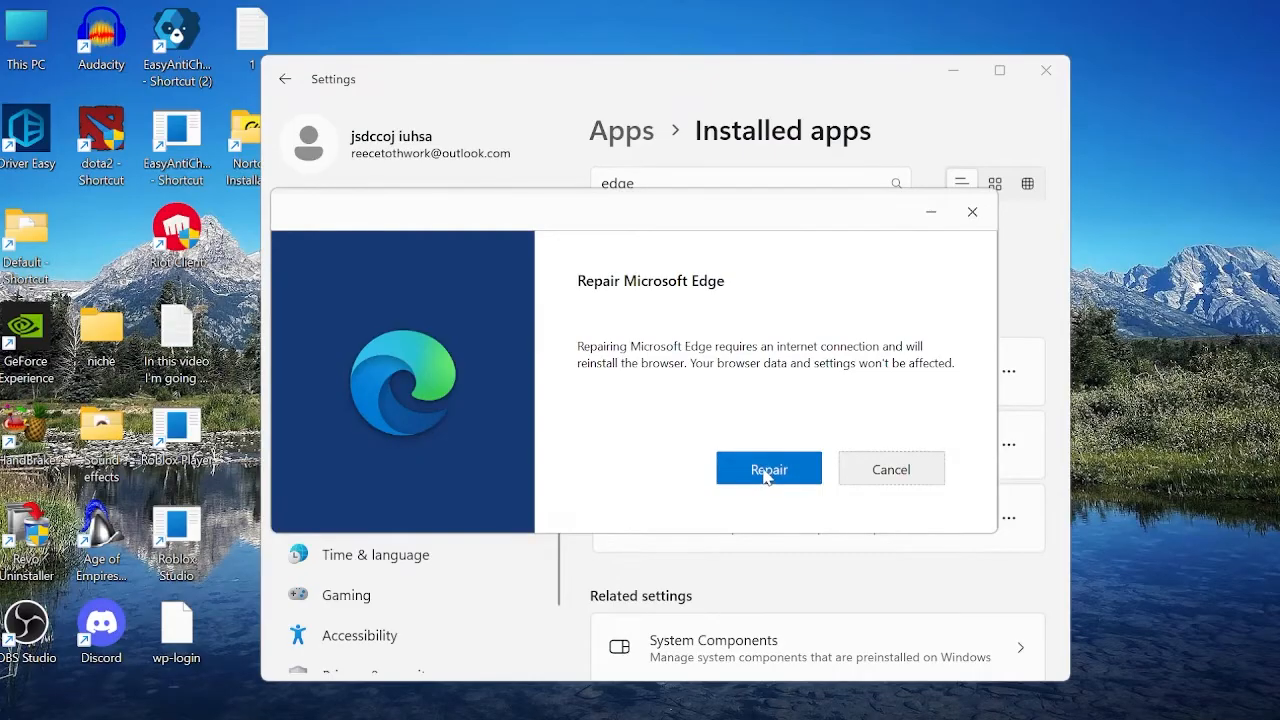
{"action": "left_click", "coordinate": [768, 468]}
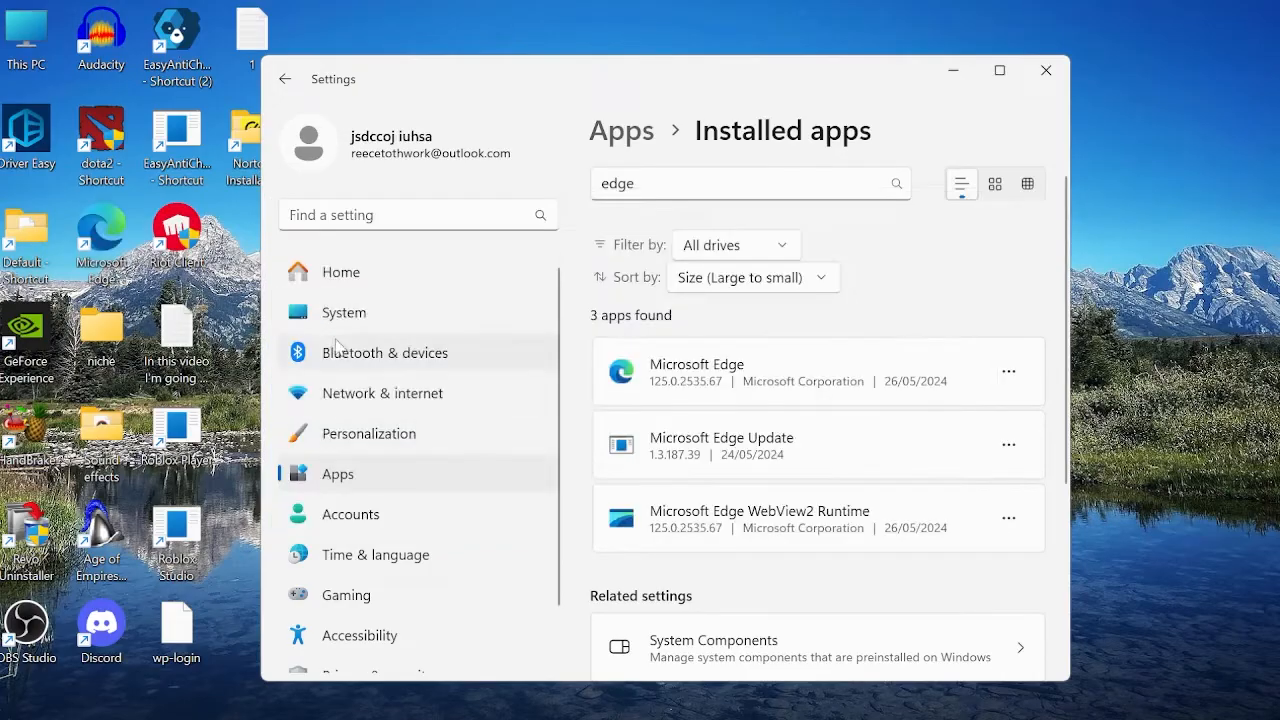
Step: Go to Windows Update in Settings and check for available updates
{"action": "scroll", "scroll_direction": "down", "scroll_amount": 3}
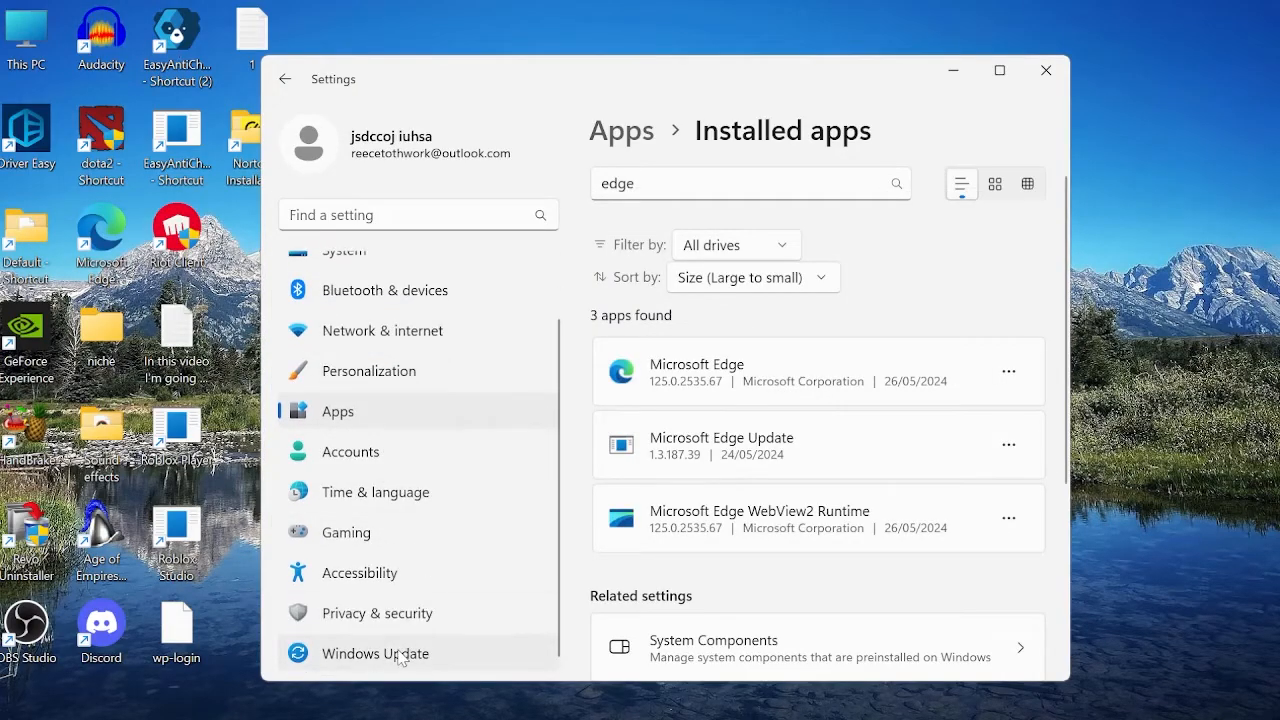
{"action": "left_click", "coordinate": [375, 653]}
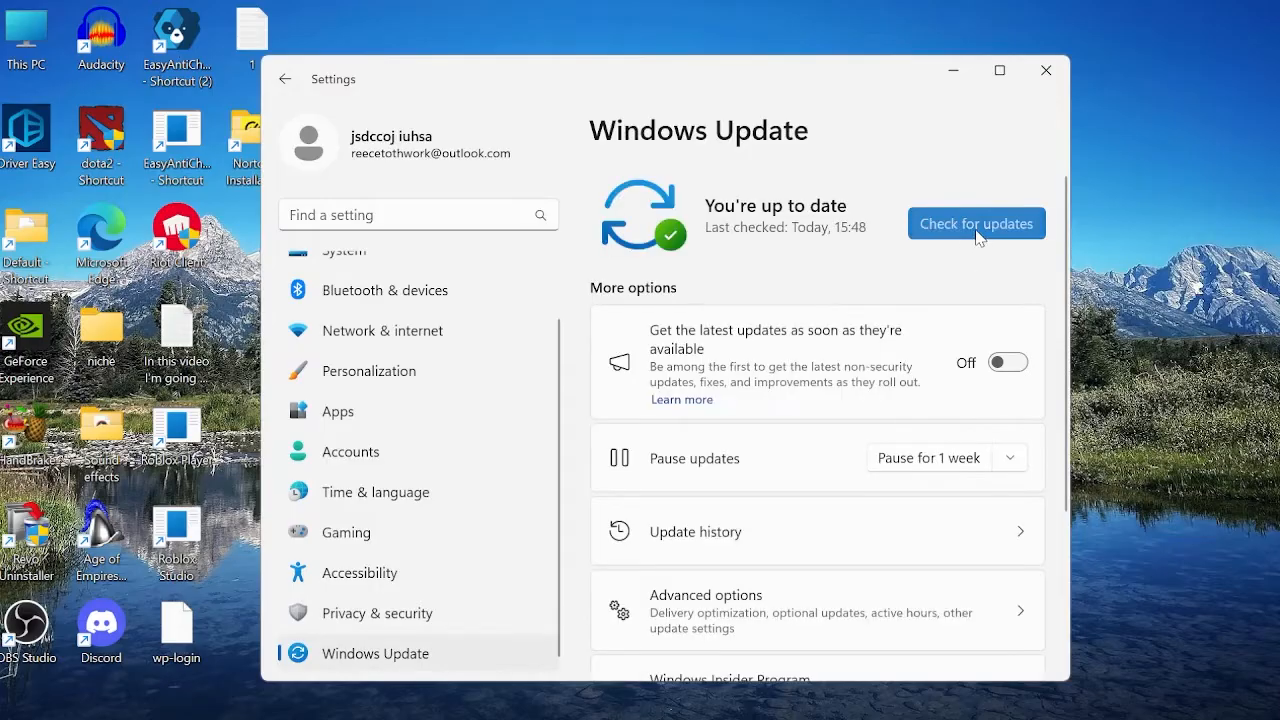
{"action": "left_click", "coordinate": [975, 223]}
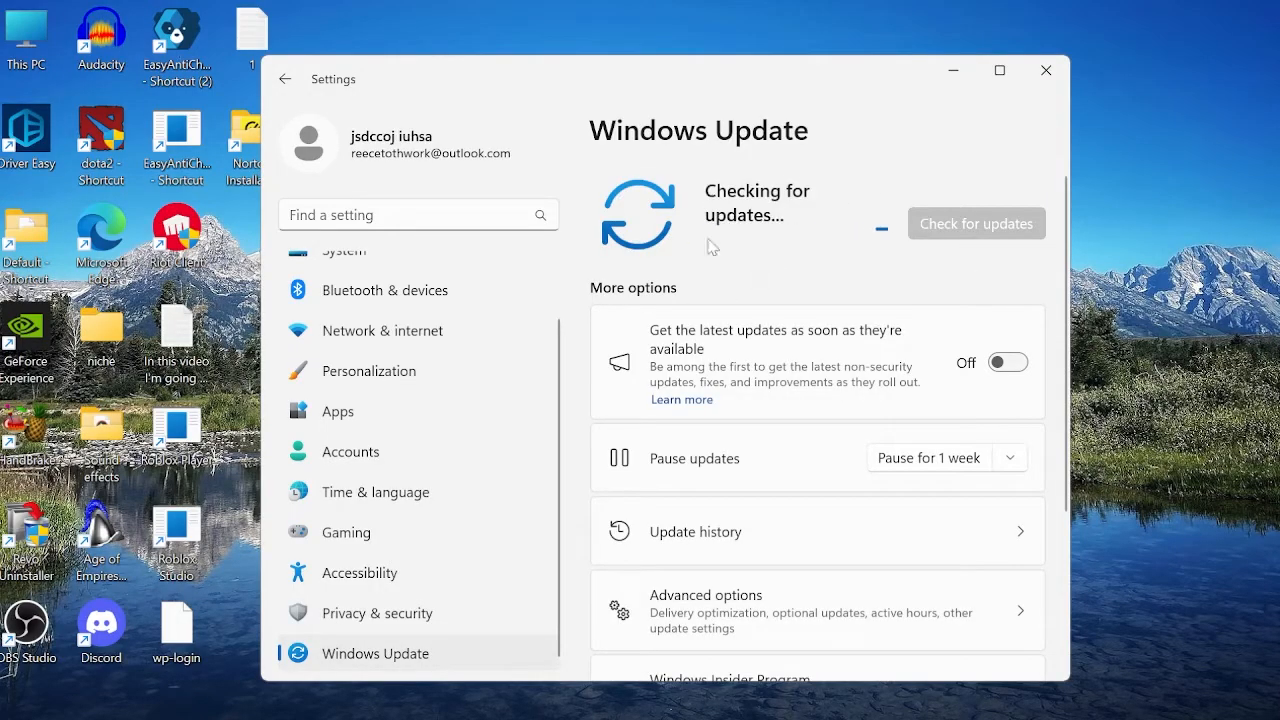
{"action": "mouse_move", "coordinate": [698, 227]}
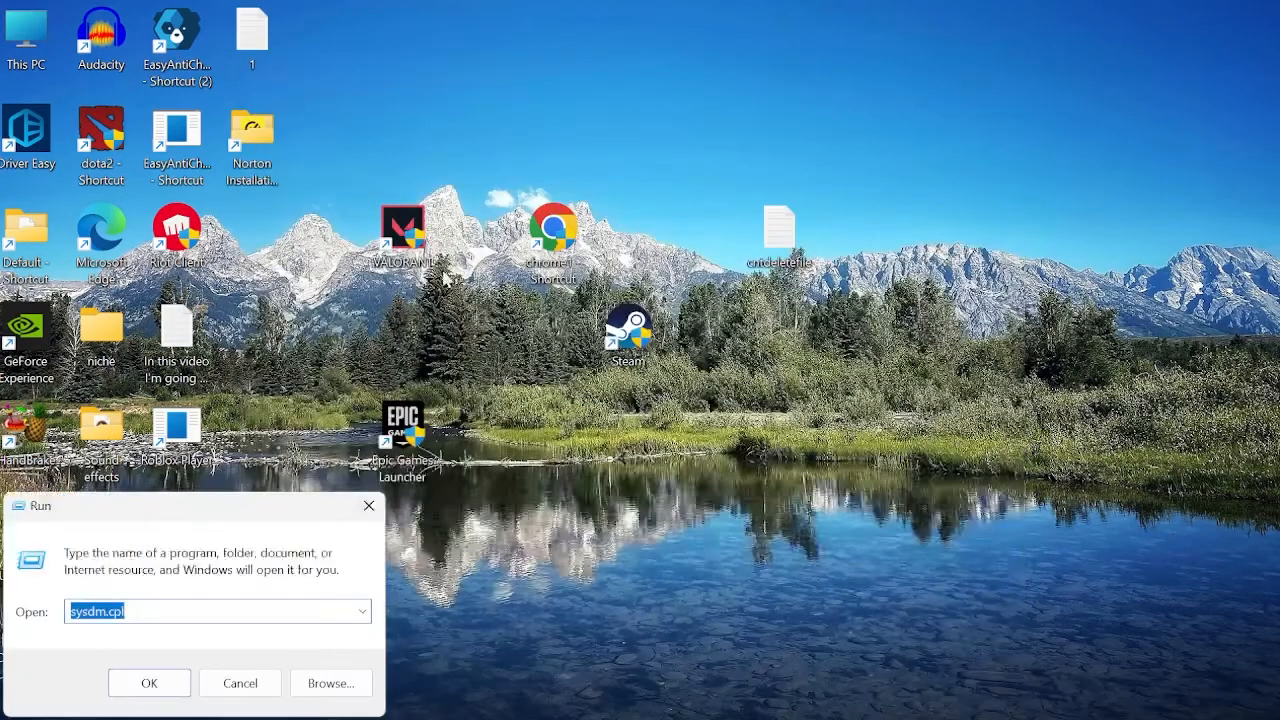
Step: In msconfig Services, hide all Microsoft services, disable the rest, then show Startup
{"action": "type", "text": "ms"}
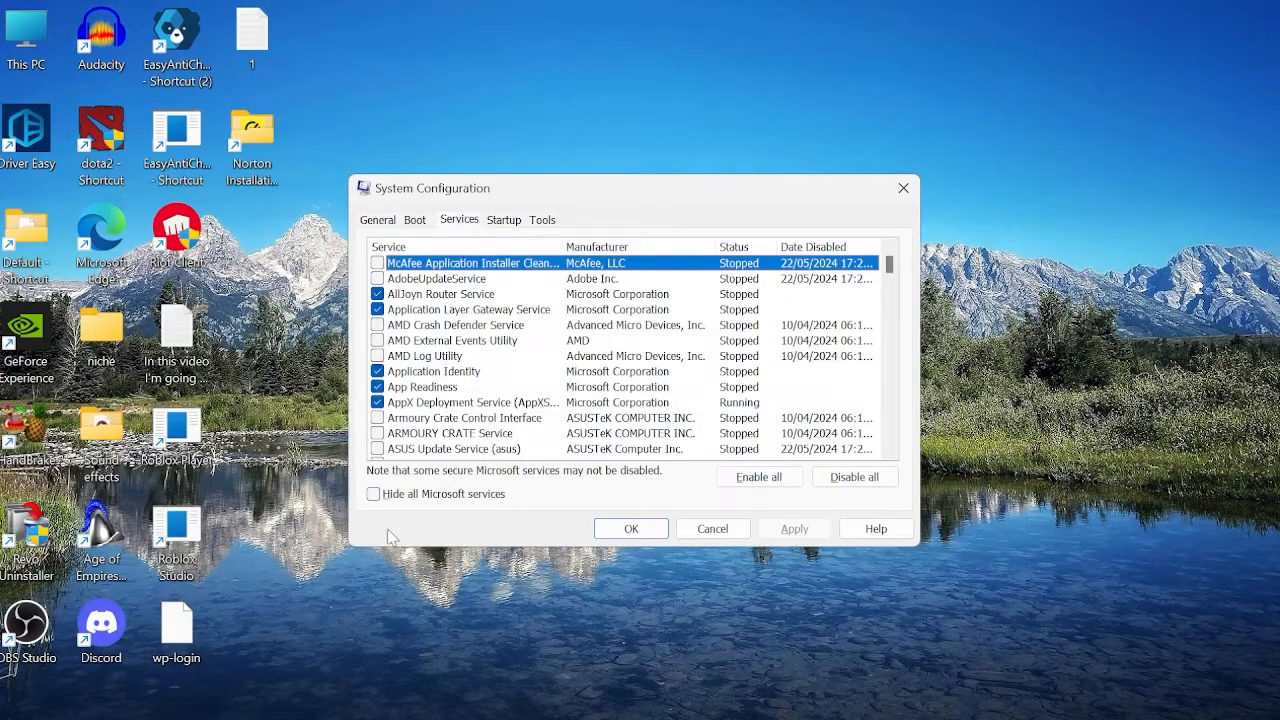
{"action": "left_click", "coordinate": [373, 493]}
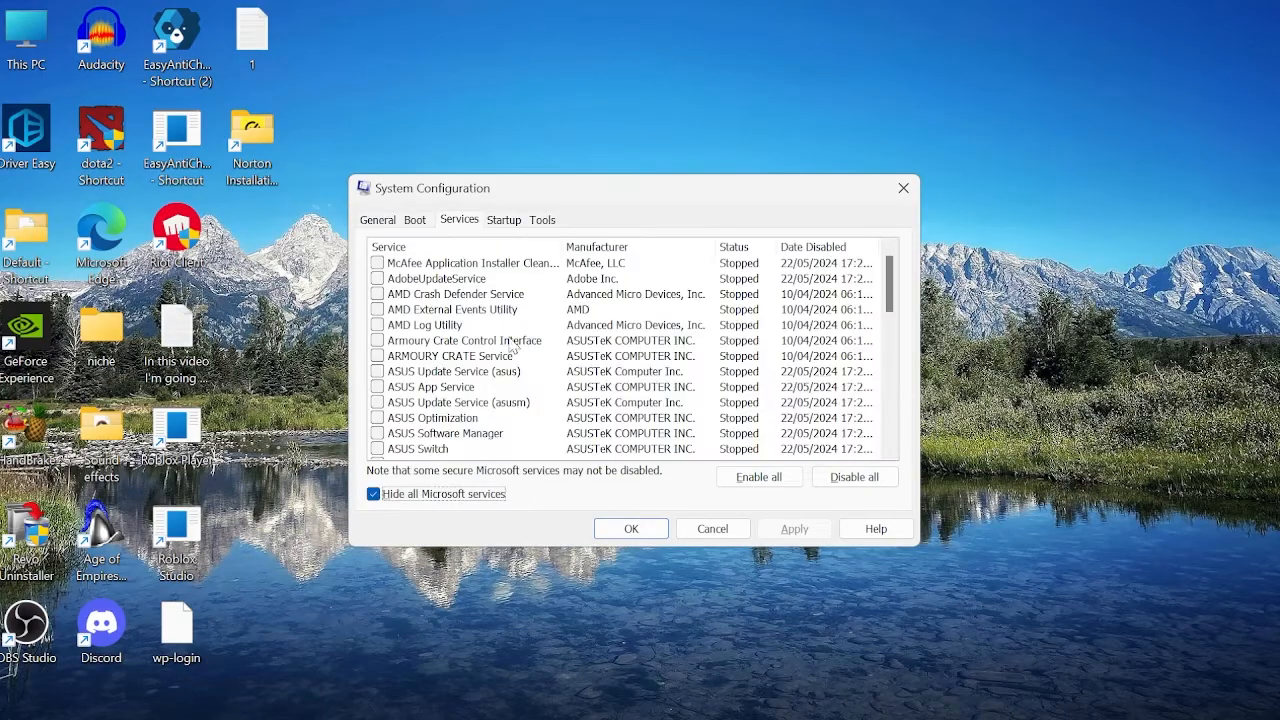
{"action": "left_click", "coordinate": [470, 263]}
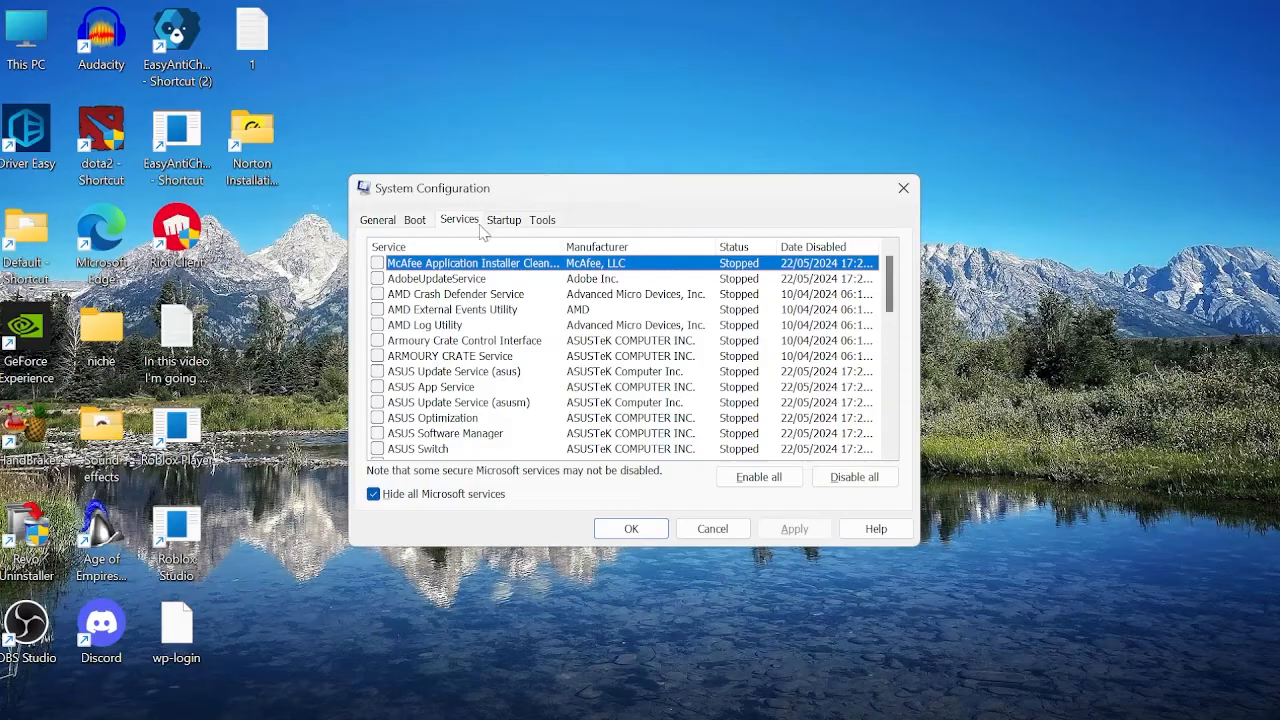
{"action": "left_click", "coordinate": [504, 219]}
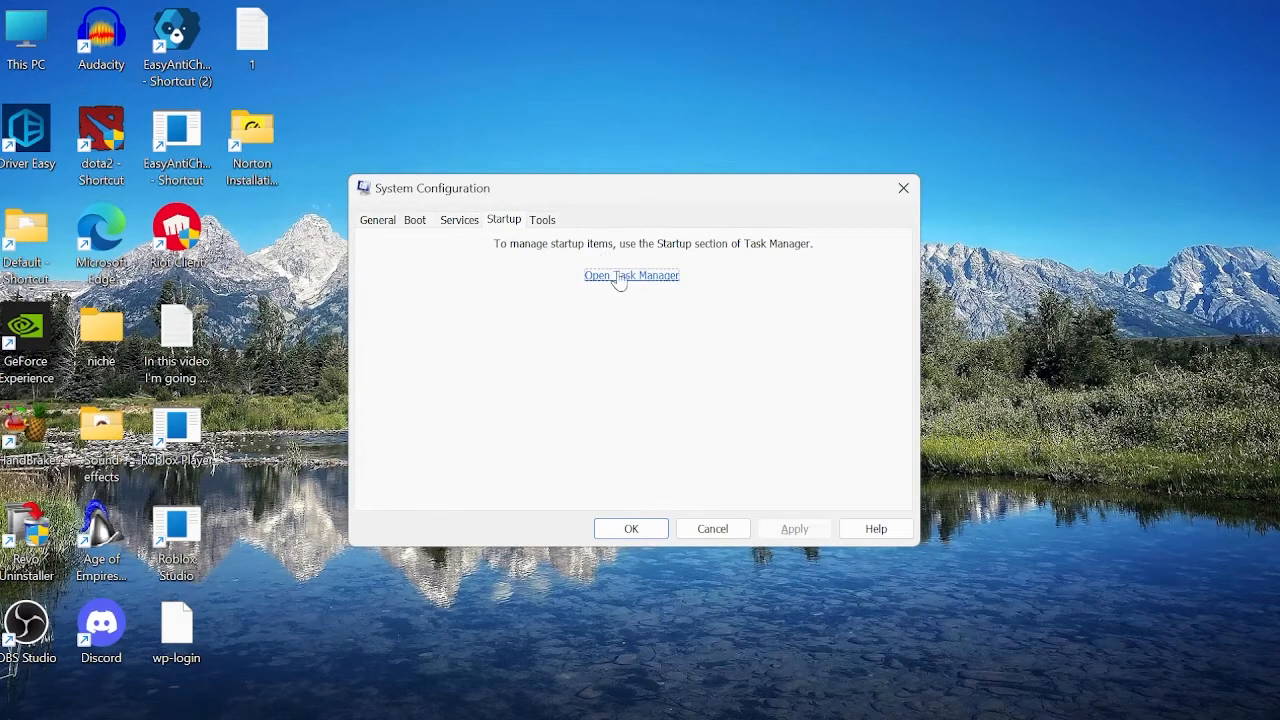
Step: Show Startup apps in Task Manager and bring up options for the Xbox App Services entry
{"action": "left_click", "coordinate": [631, 275]}
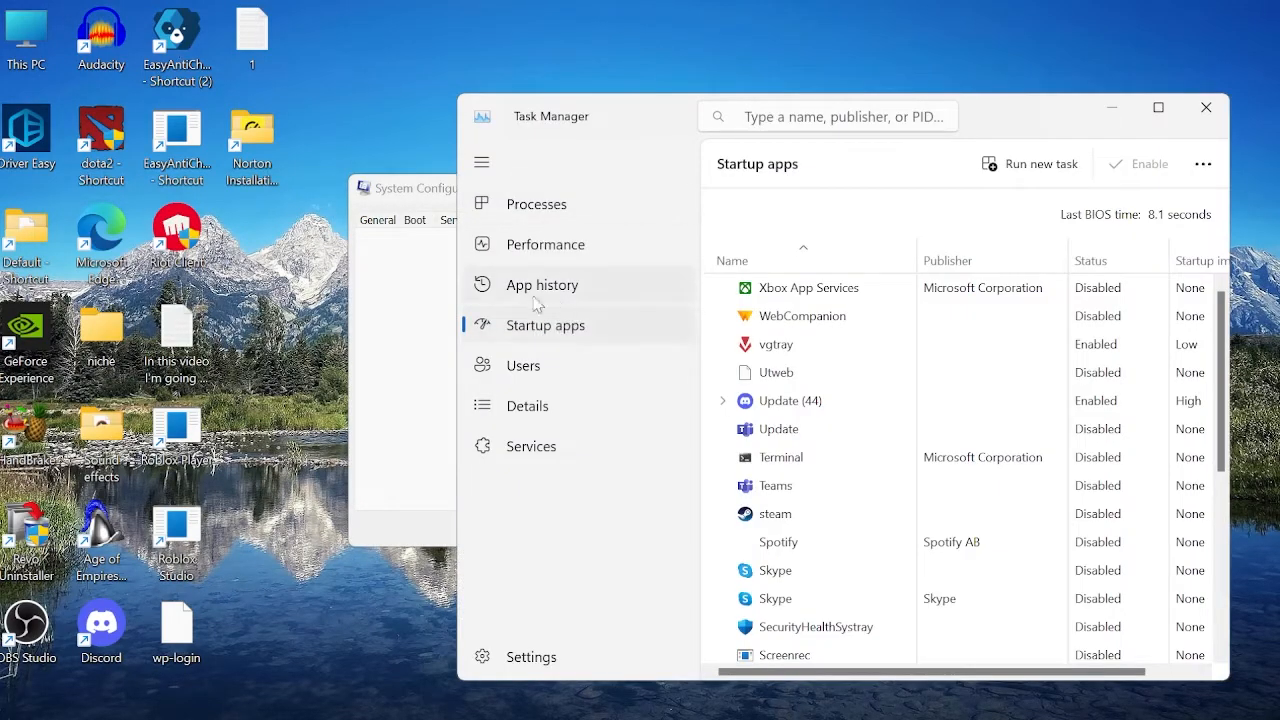
{"action": "mouse_move", "coordinate": [836, 363]}
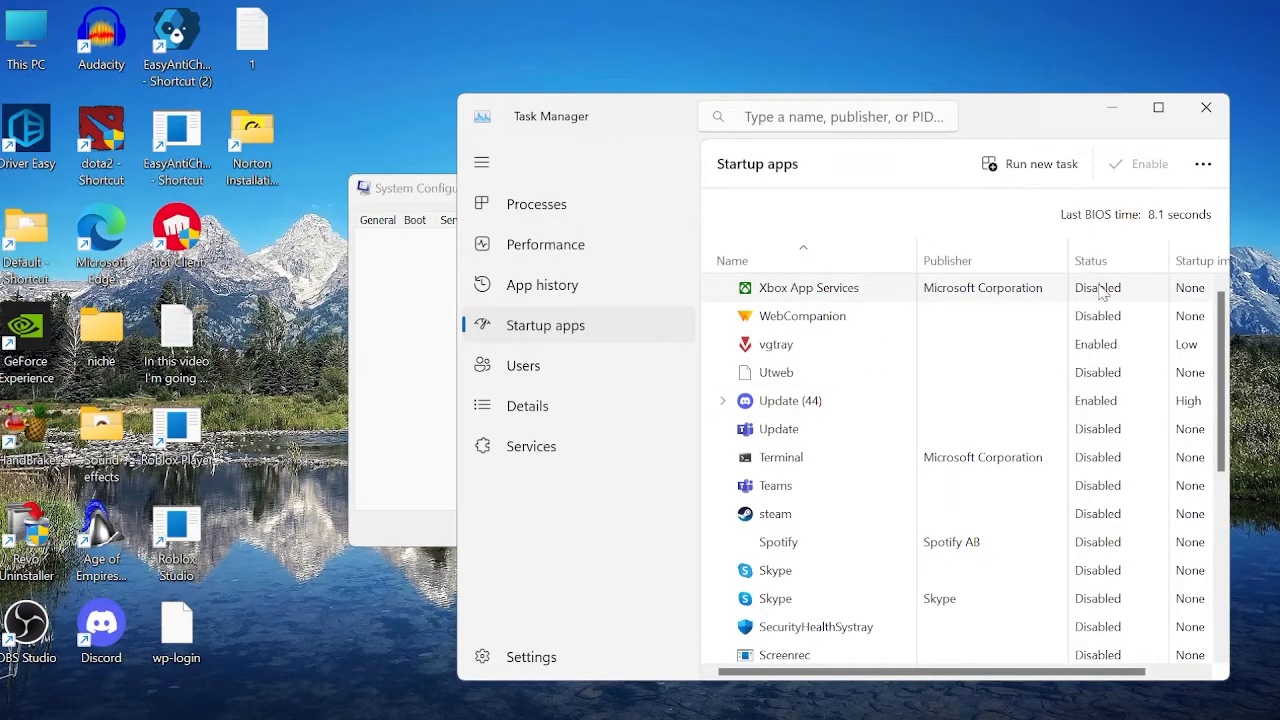
{"action": "mouse_move", "coordinate": [818, 291]}
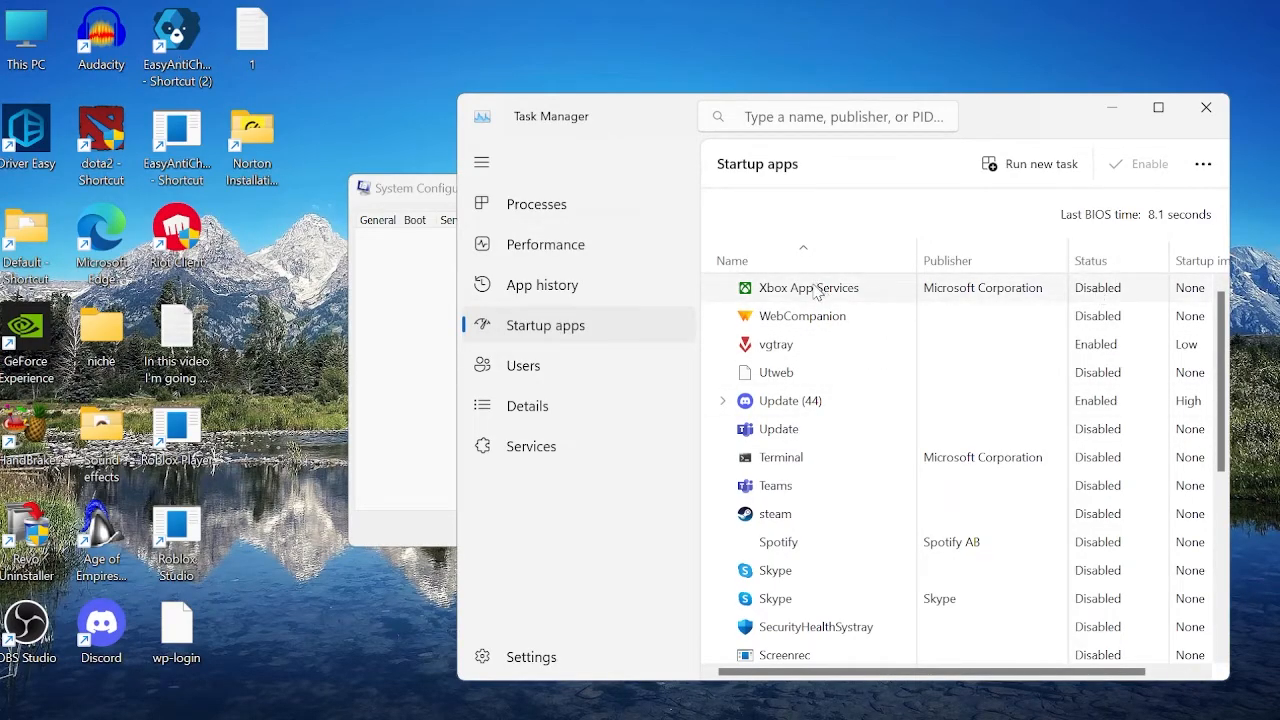
{"action": "right_click", "coordinate": [809, 287]}
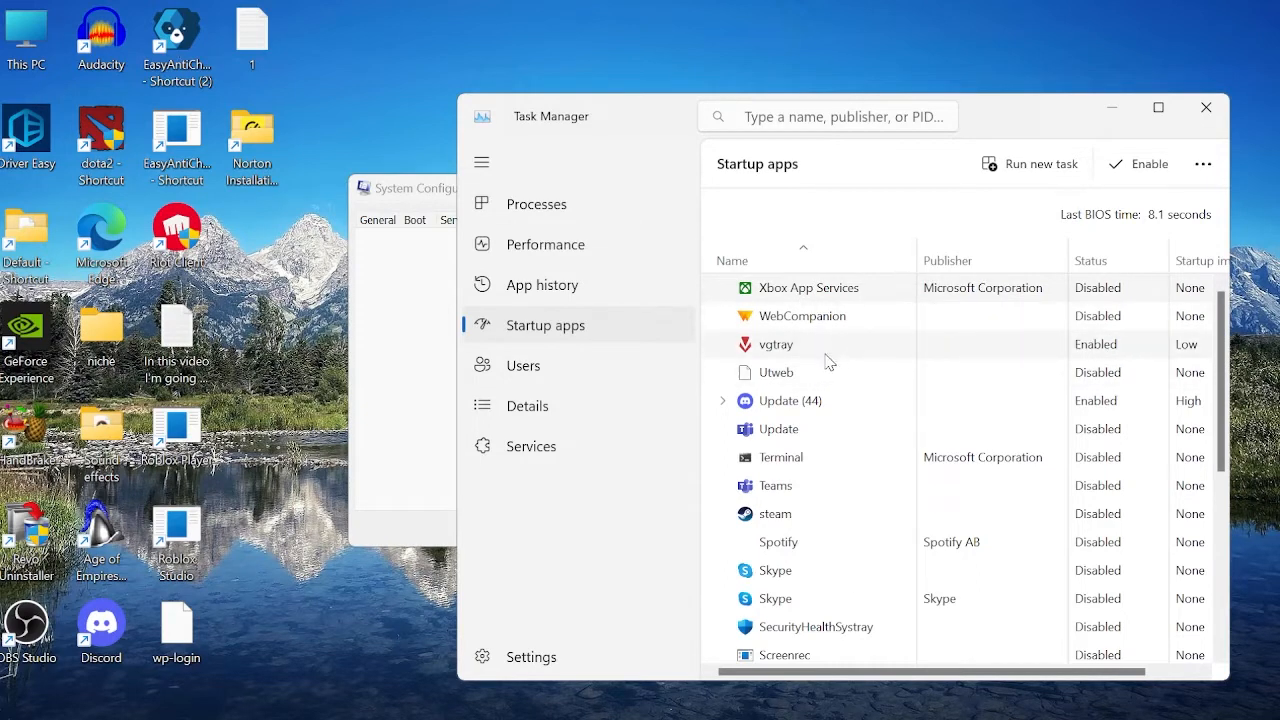
{"action": "mouse_move", "coordinate": [874, 362]}
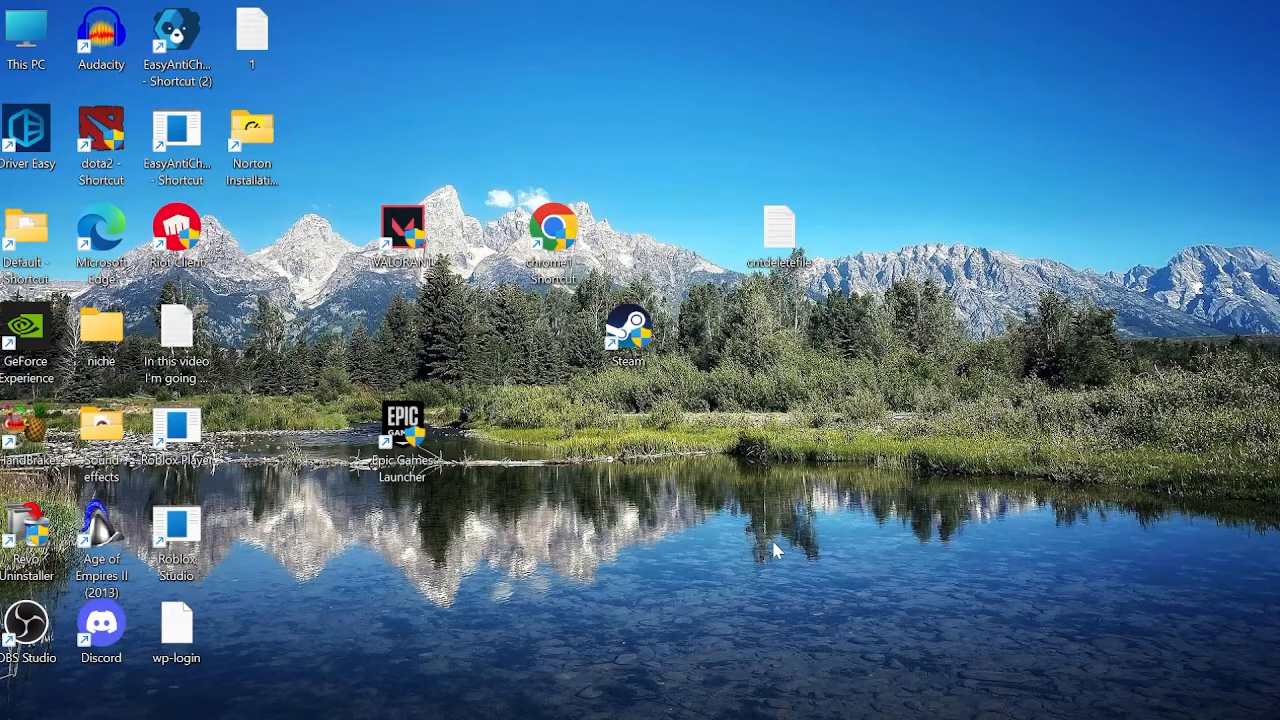
Step: Search Start for 'cmd' and run Command Prompt as administrator
{"action": "type", "text": "cmd"}
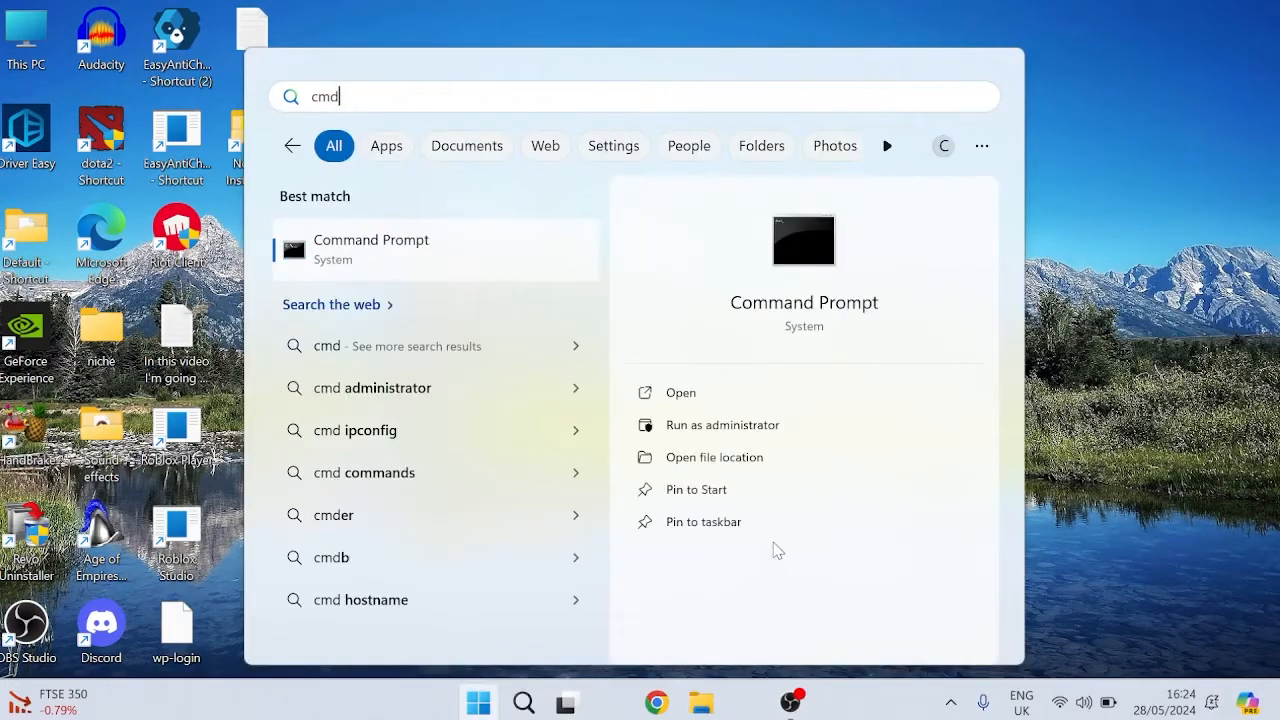
{"action": "right_click", "coordinate": [370, 245]}
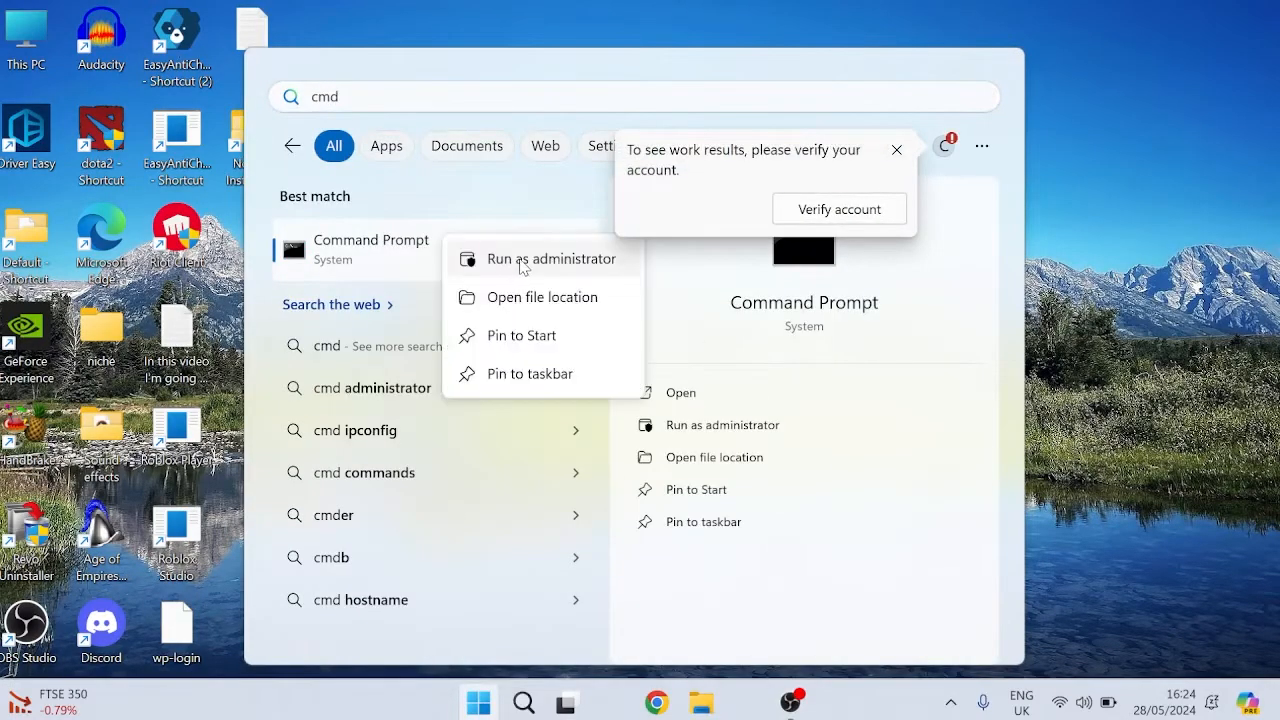
{"action": "mouse_move", "coordinate": [550, 258]}
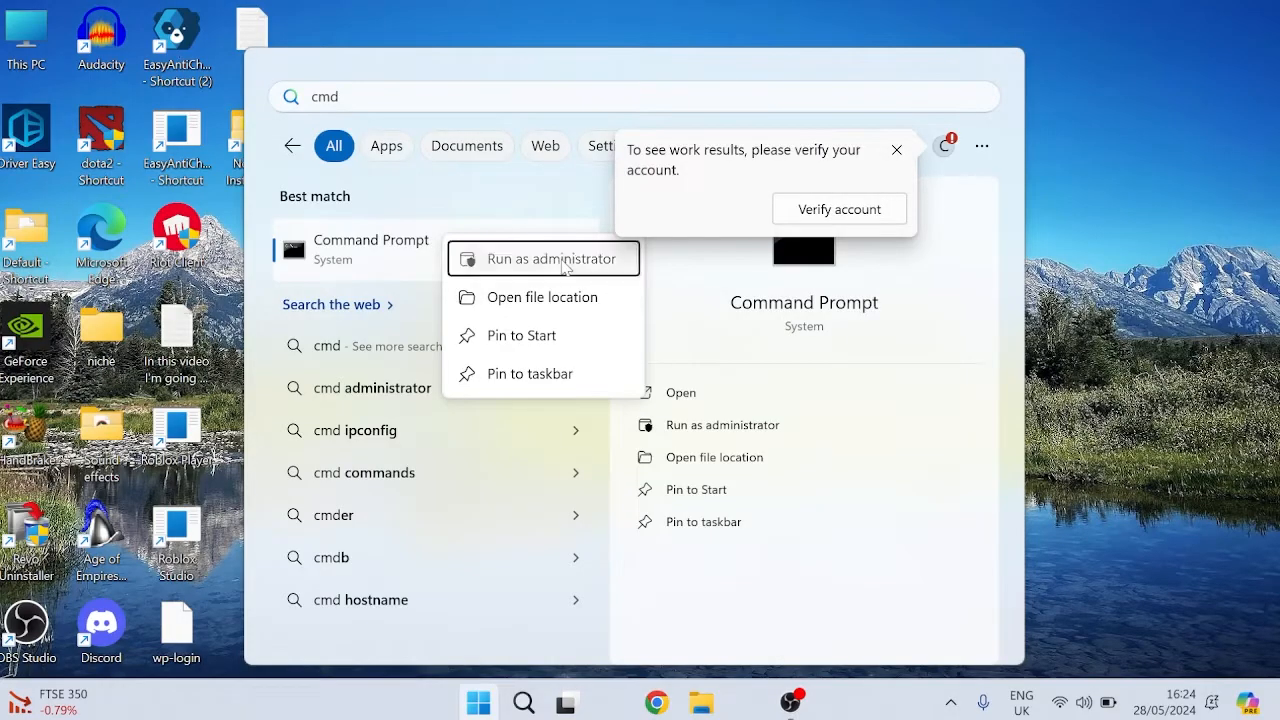
{"action": "left_click", "coordinate": [543, 258]}
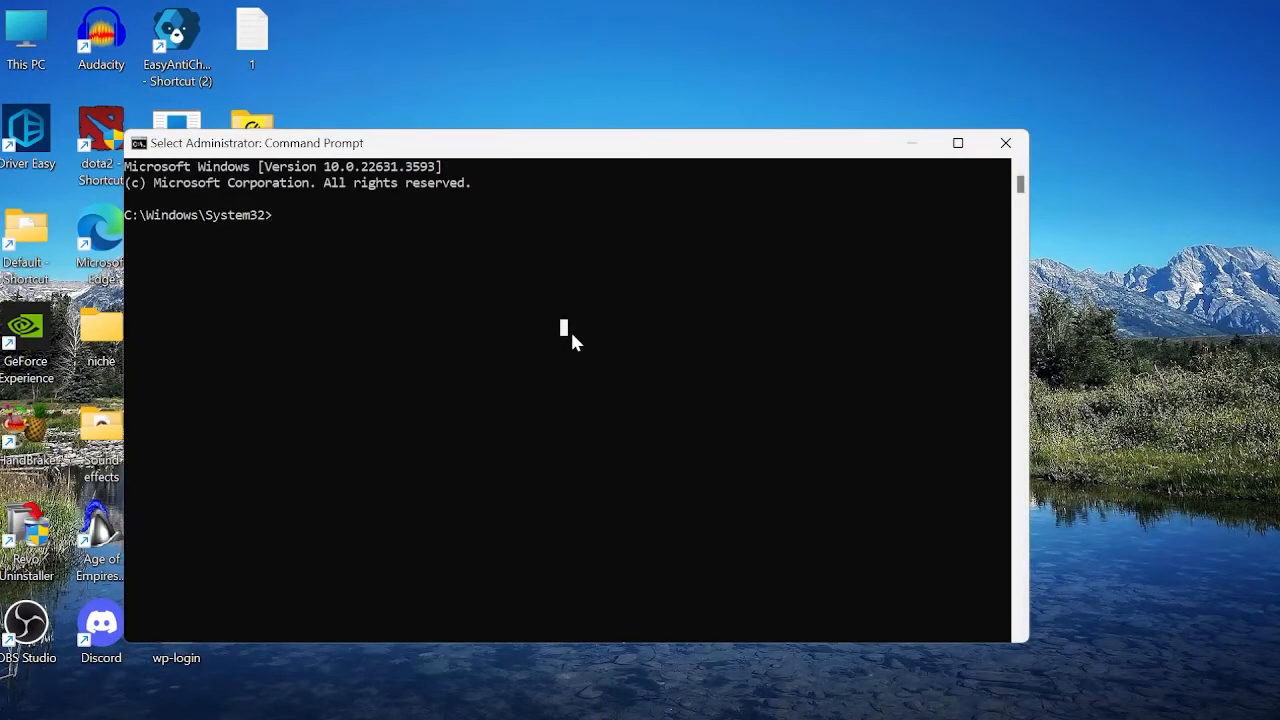
Step: Run sfc /scannow in the administrator Command Prompt to start a system file scan
{"action": "type", "text": "sfc"}
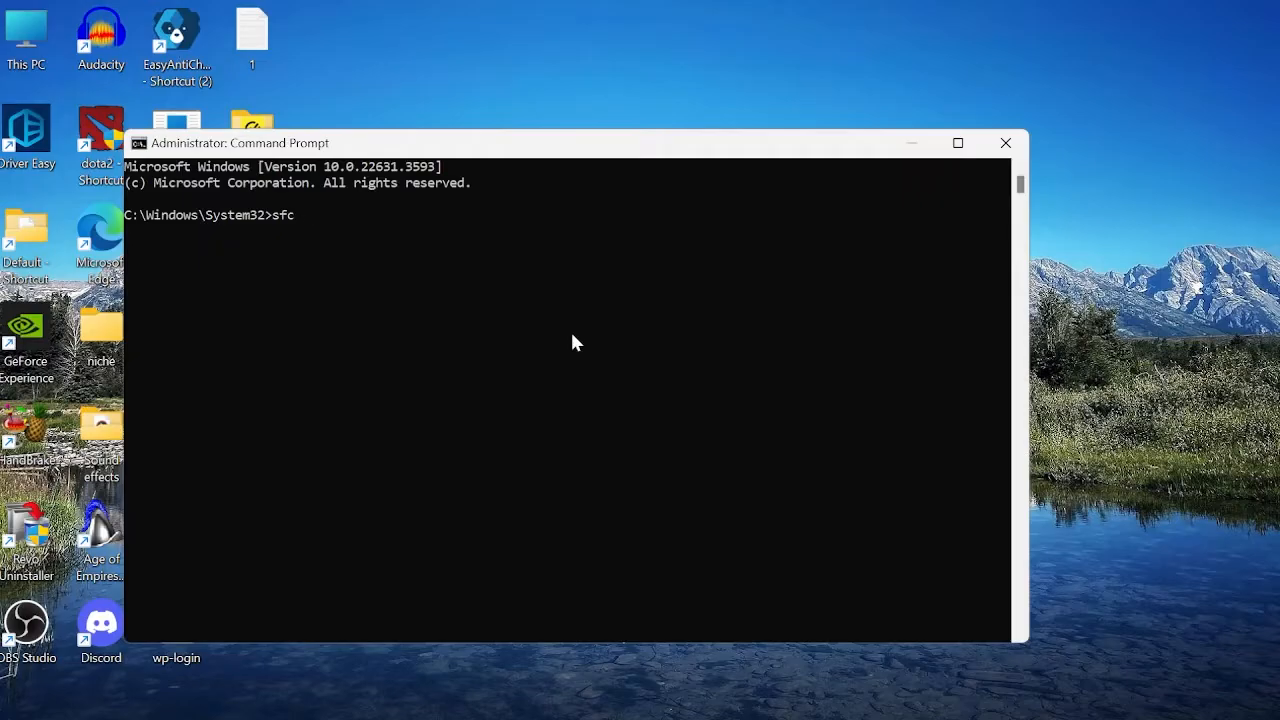
{"action": "type", "text": "/scannow"}
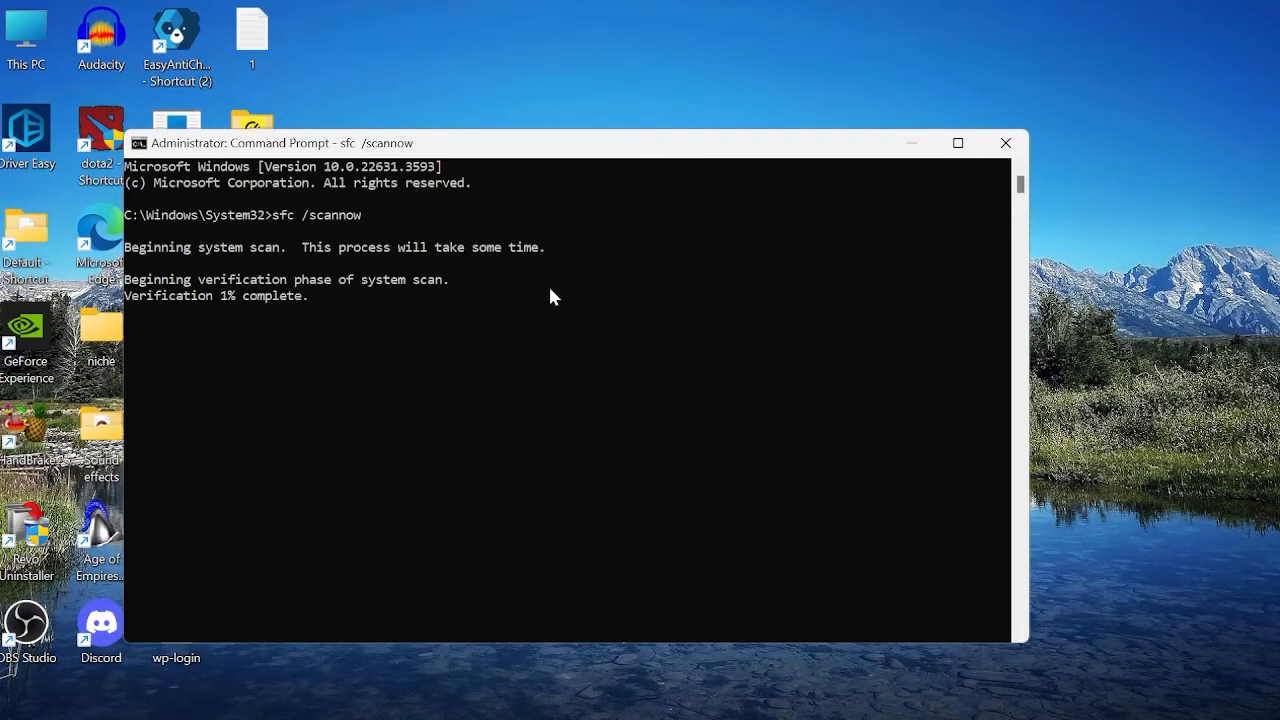
{"action": "mouse_move", "coordinate": [222, 310]}
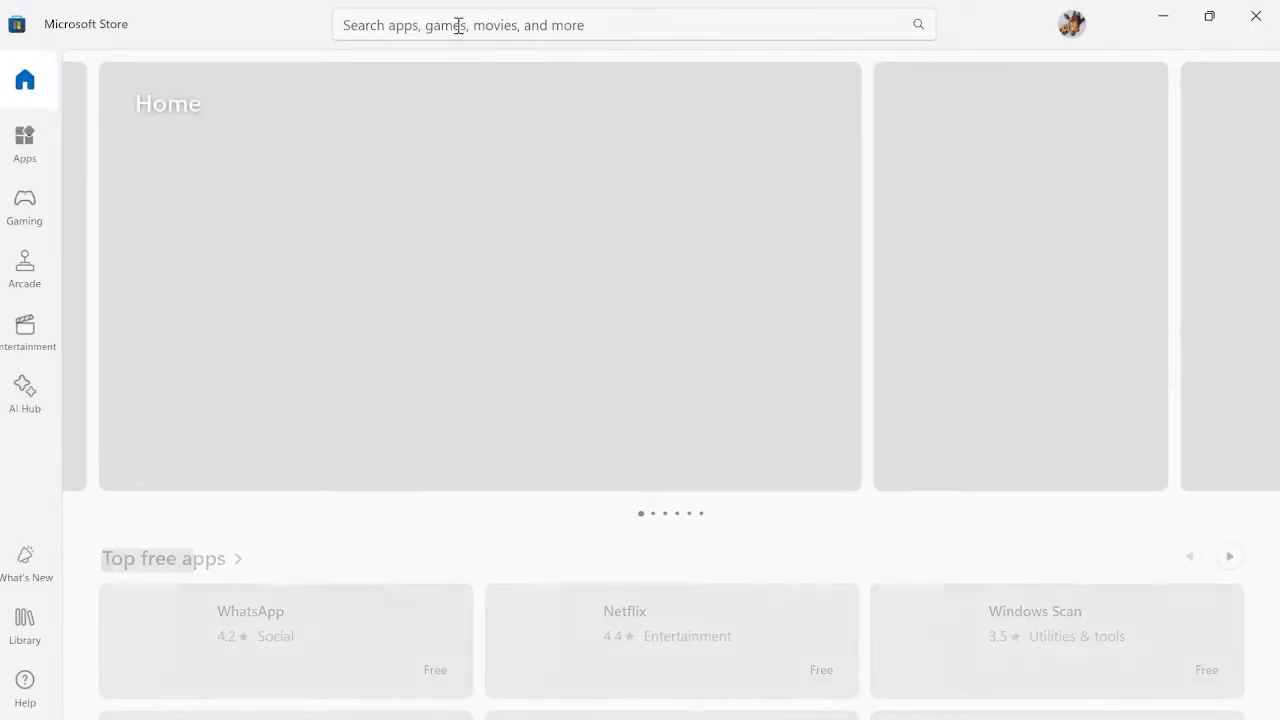
Step: Search the Store for 'microsoft edge' and open the Microsoft Edge Browser listing
{"action": "left_click", "coordinate": [634, 24]}
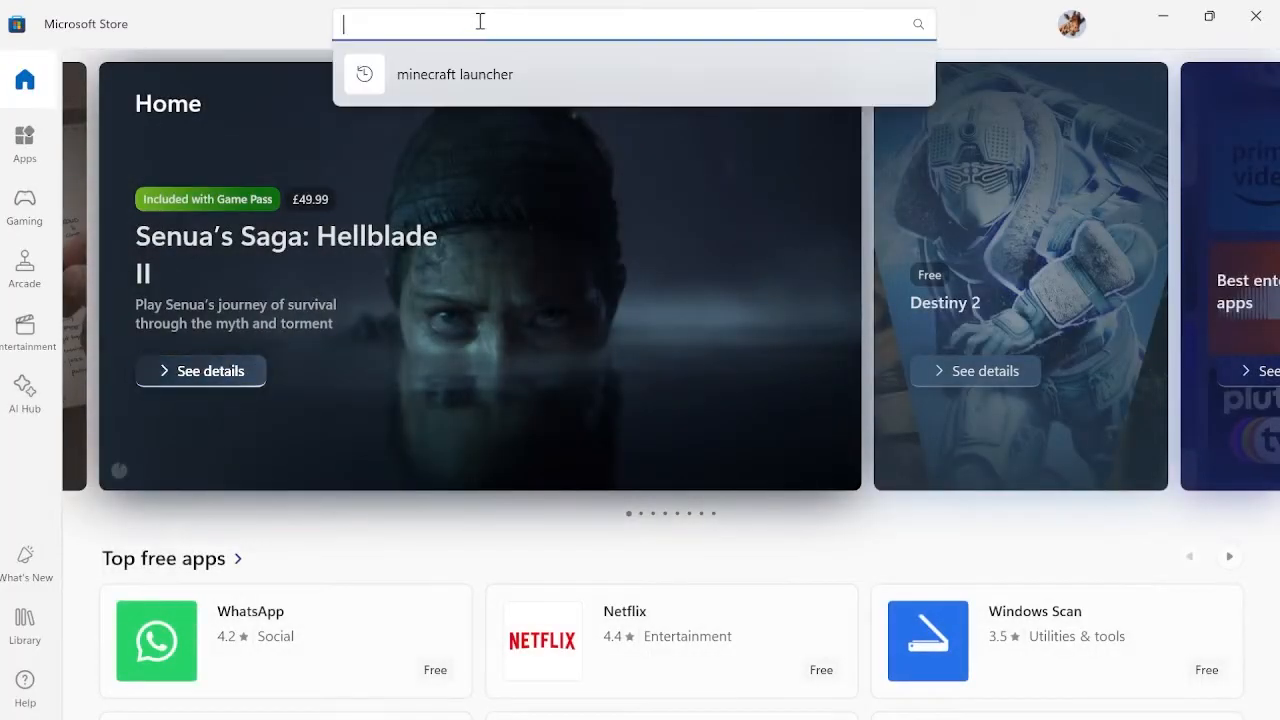
{"action": "type", "text": "microsoft edge"}
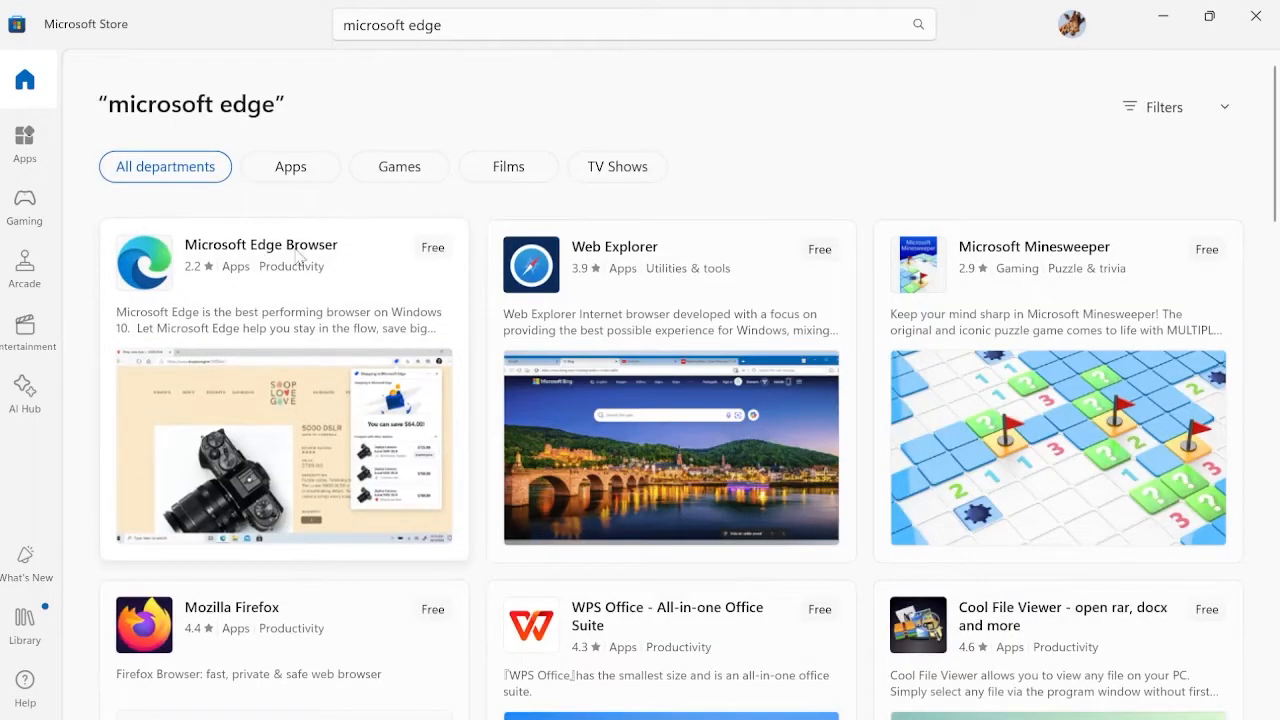
{"action": "left_click", "coordinate": [261, 244]}
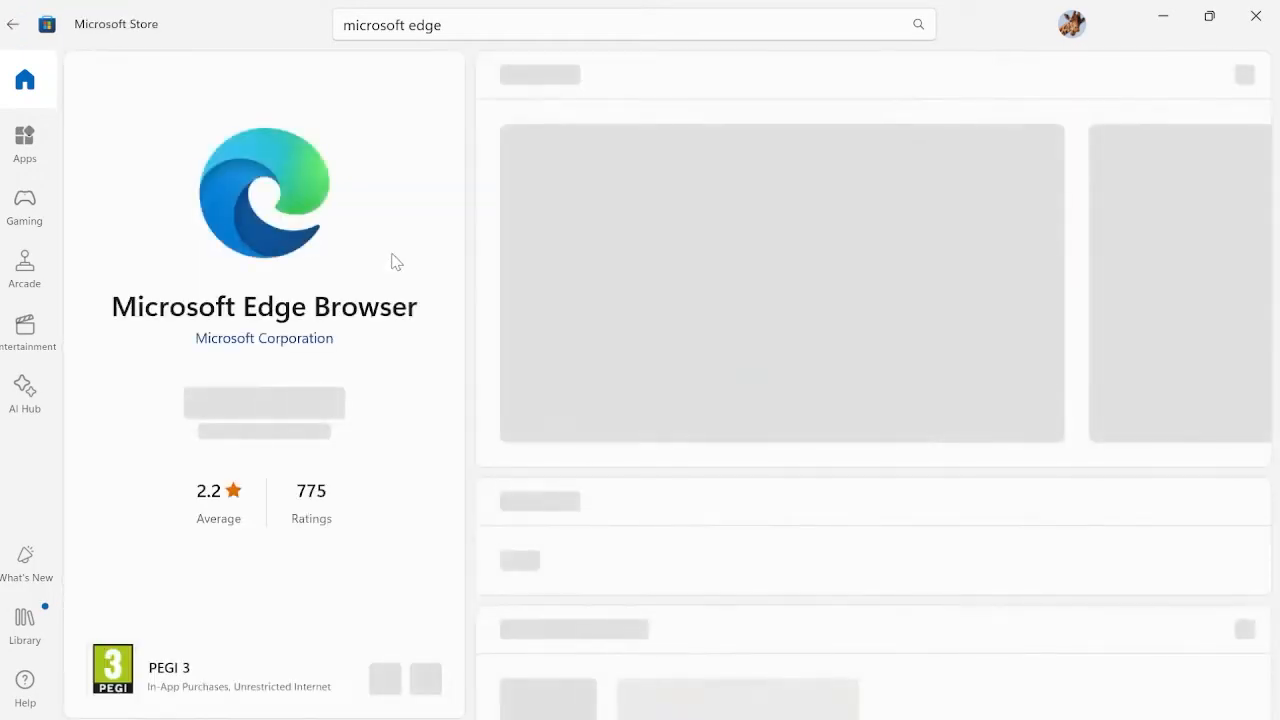